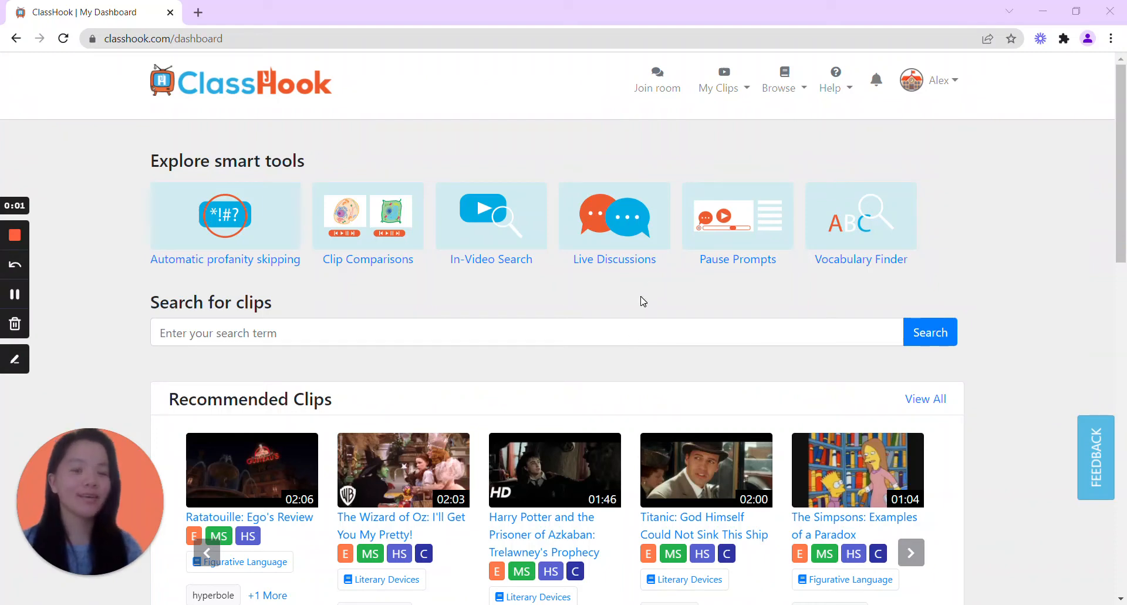
mouse_move(615, 319)
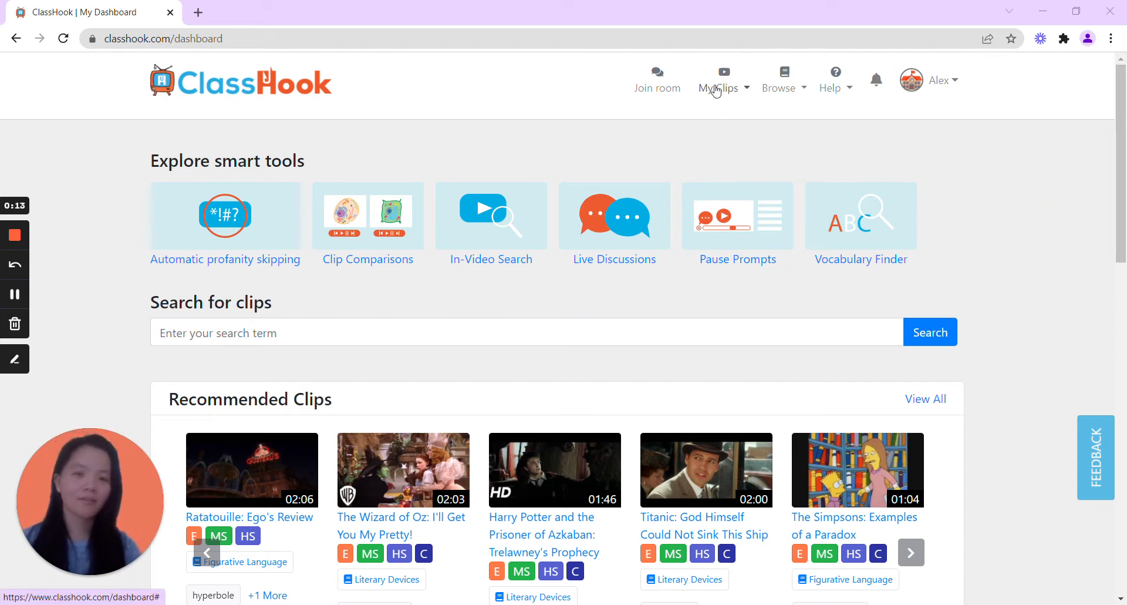
Start a new clip comparison from the Clip Comparisons page under My Clips
left_click(718, 81)
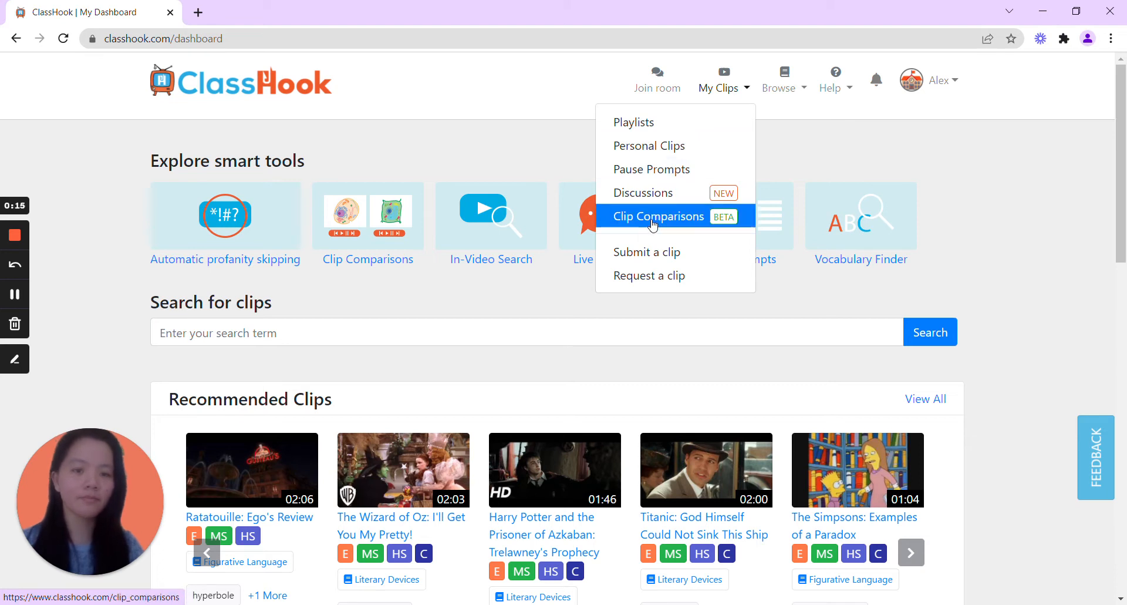
left_click(657, 216)
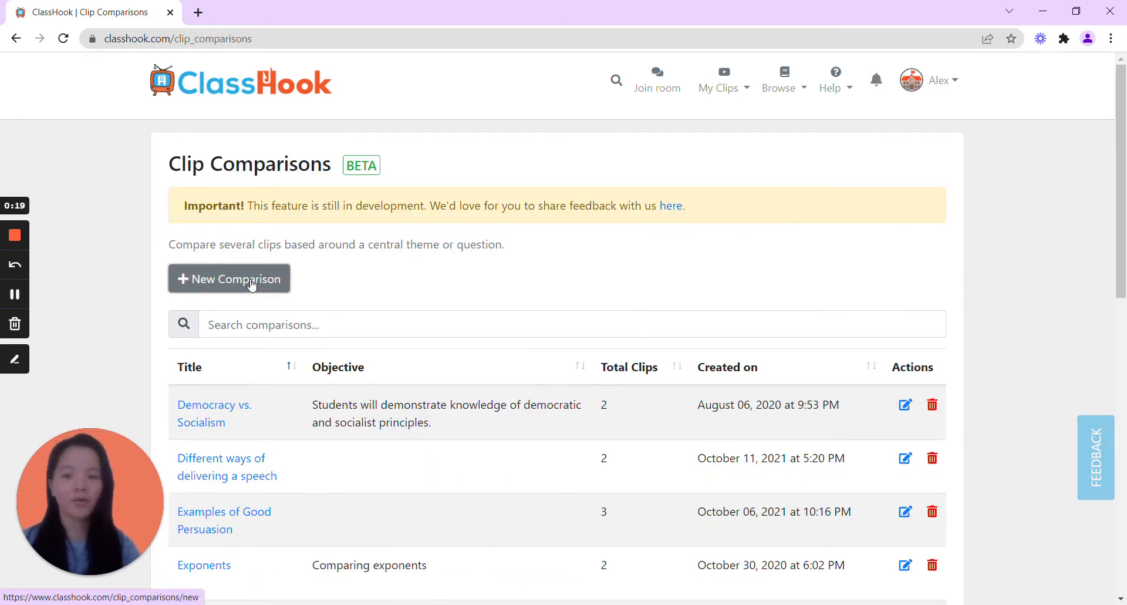
left_click(228, 278)
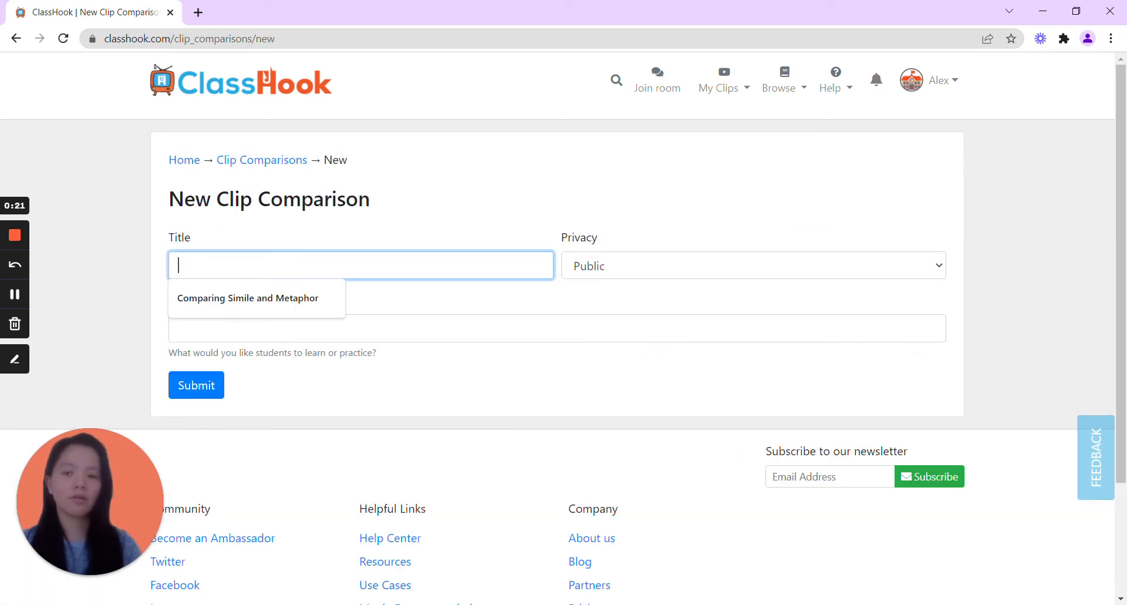
Title it 'Comparing Simile and Metaphor' with an objective about similes and metaphors used in conversation
left_click(246, 299)
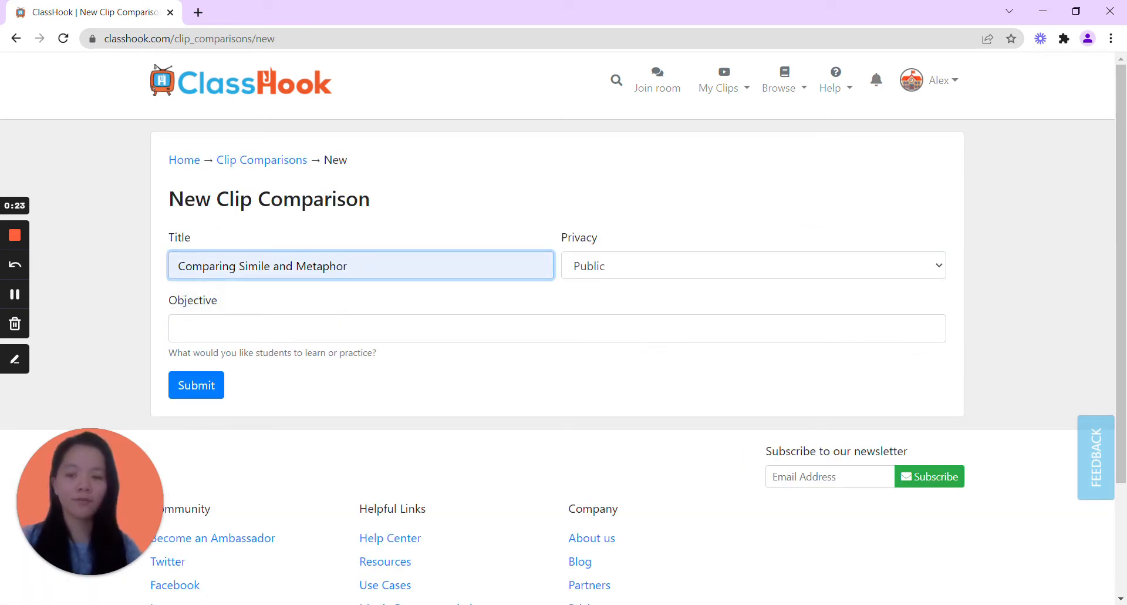
type("See how similies and metaphors are used in the context of a conversation")
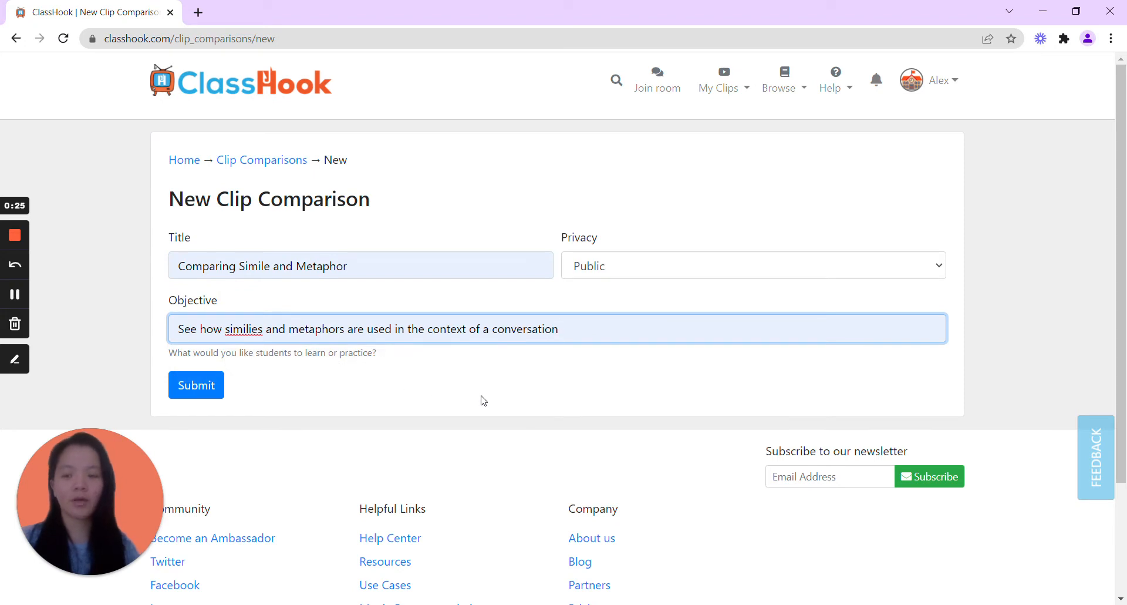
mouse_move(477, 398)
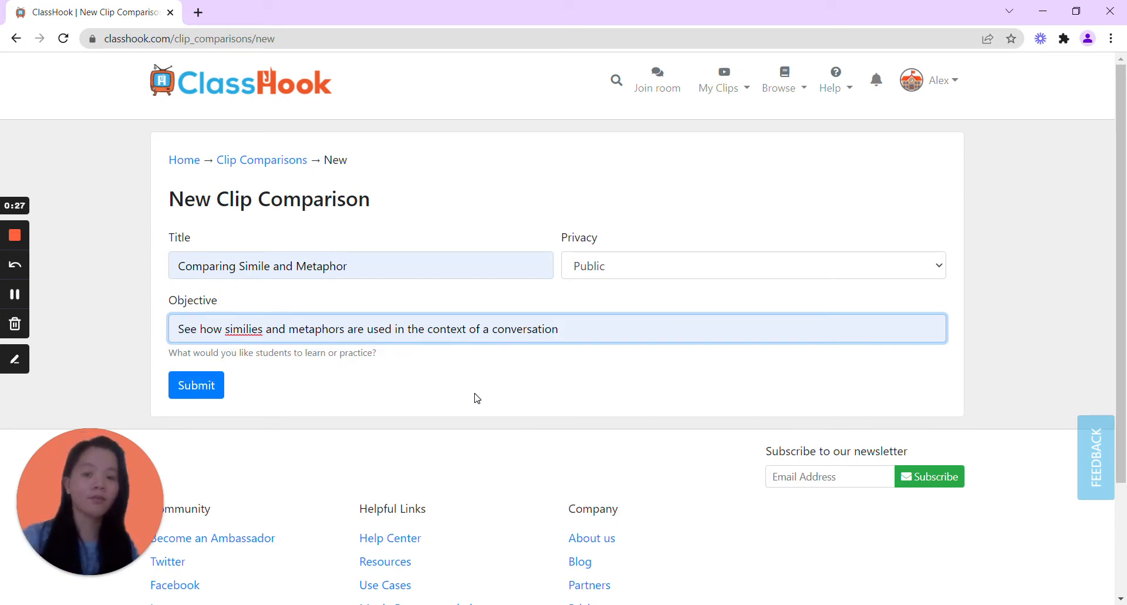
mouse_move(481, 390)
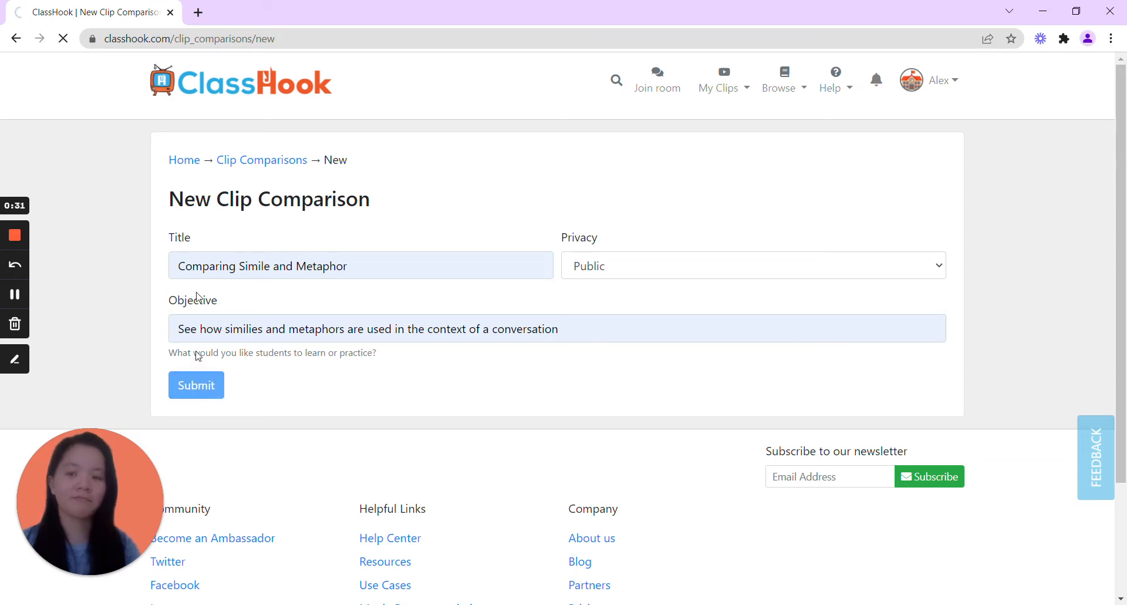
Submit the new comparison and reach the Clips to Compare area of its editing page
left_click(196, 385)
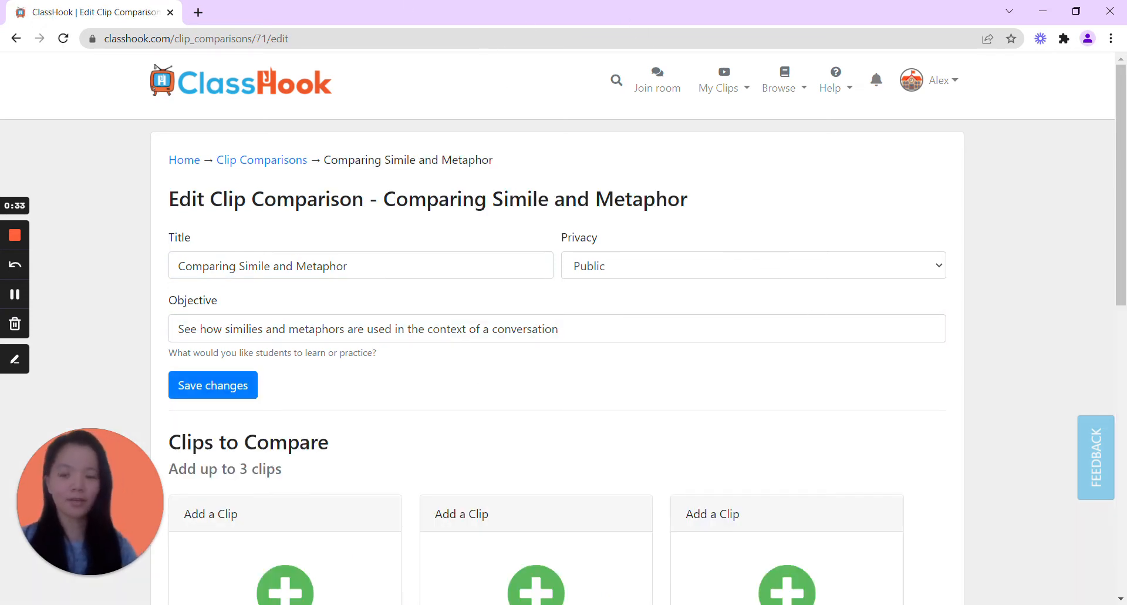
scroll("down", 3)
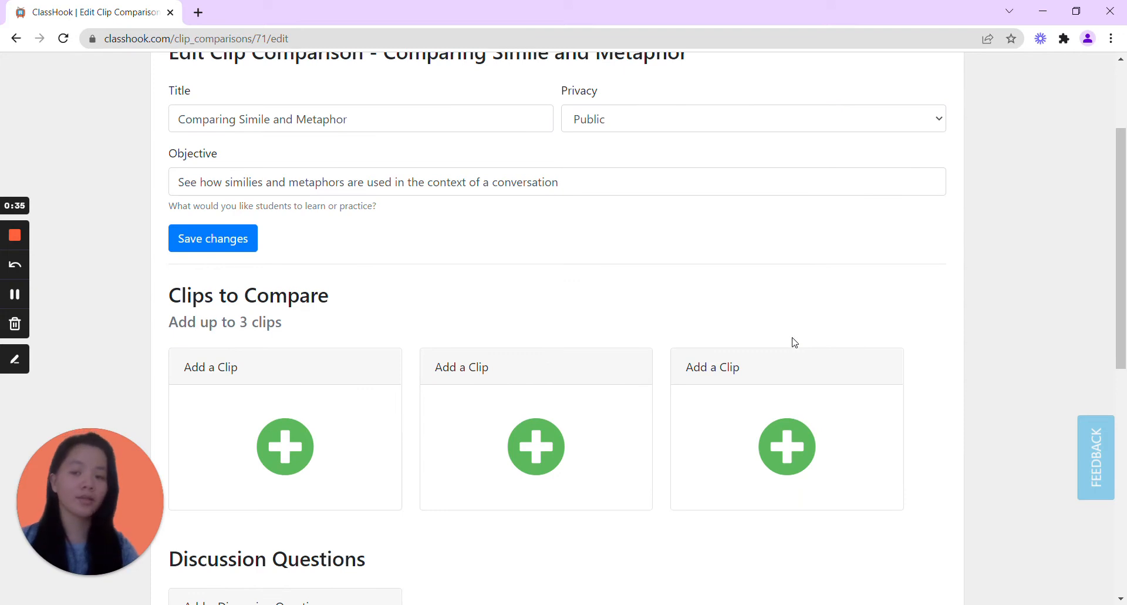
scroll("down", 3)
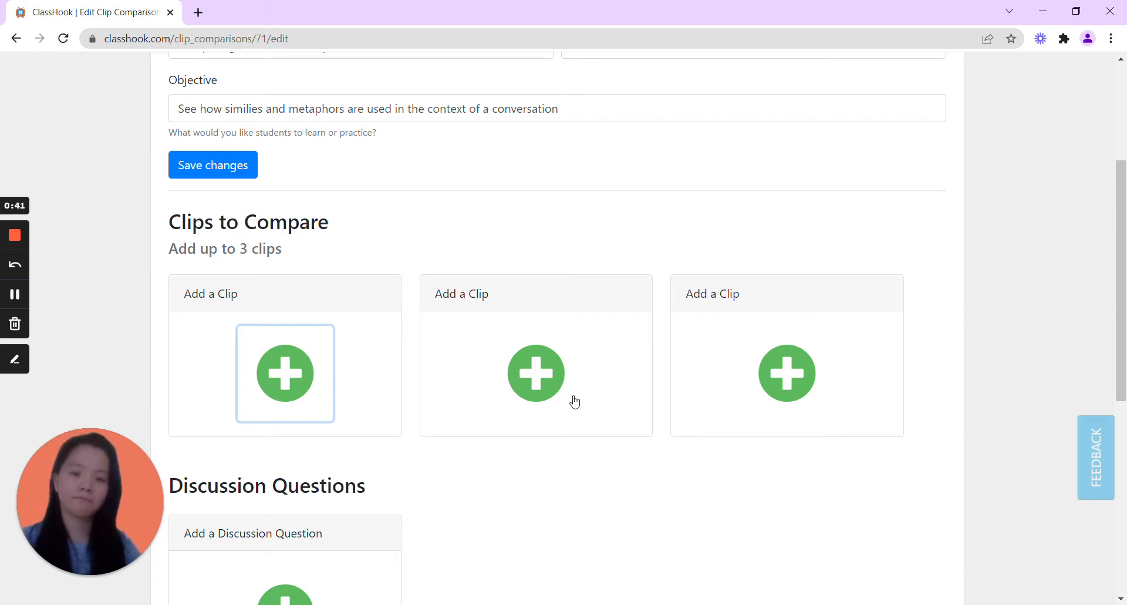
Begin adding a clip to the first slot and browse playlists, then personal clips
left_click(284, 373)
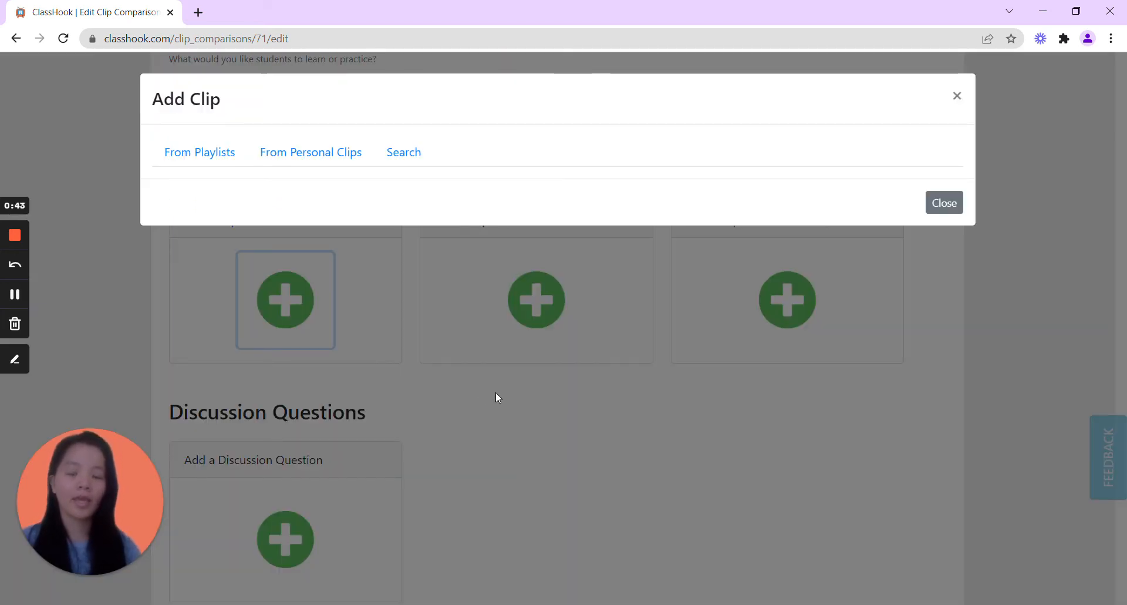
mouse_move(536, 378)
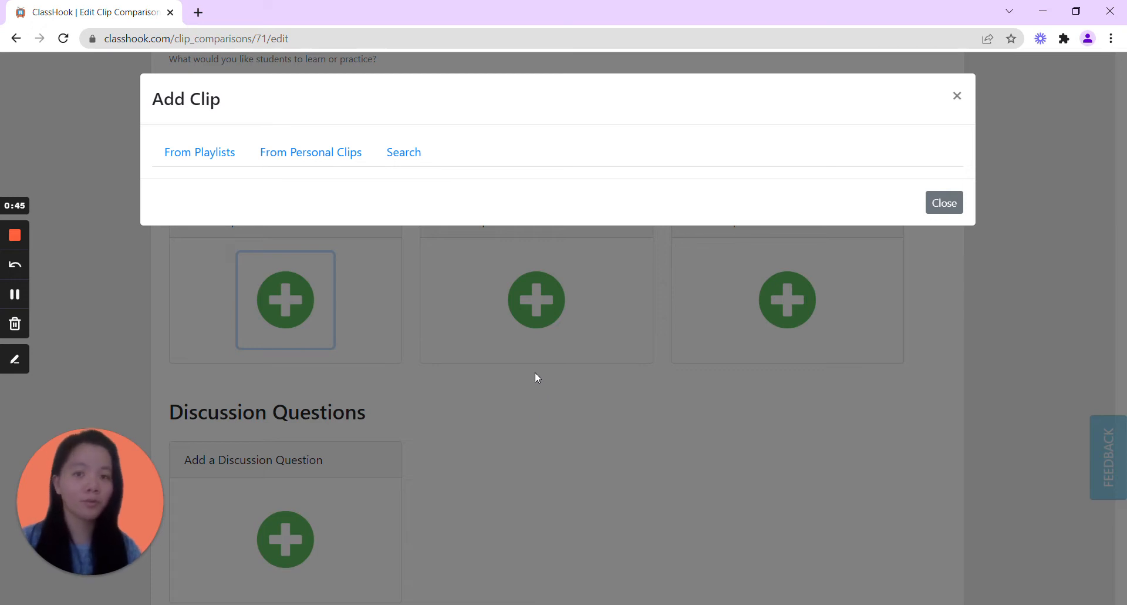
mouse_move(469, 321)
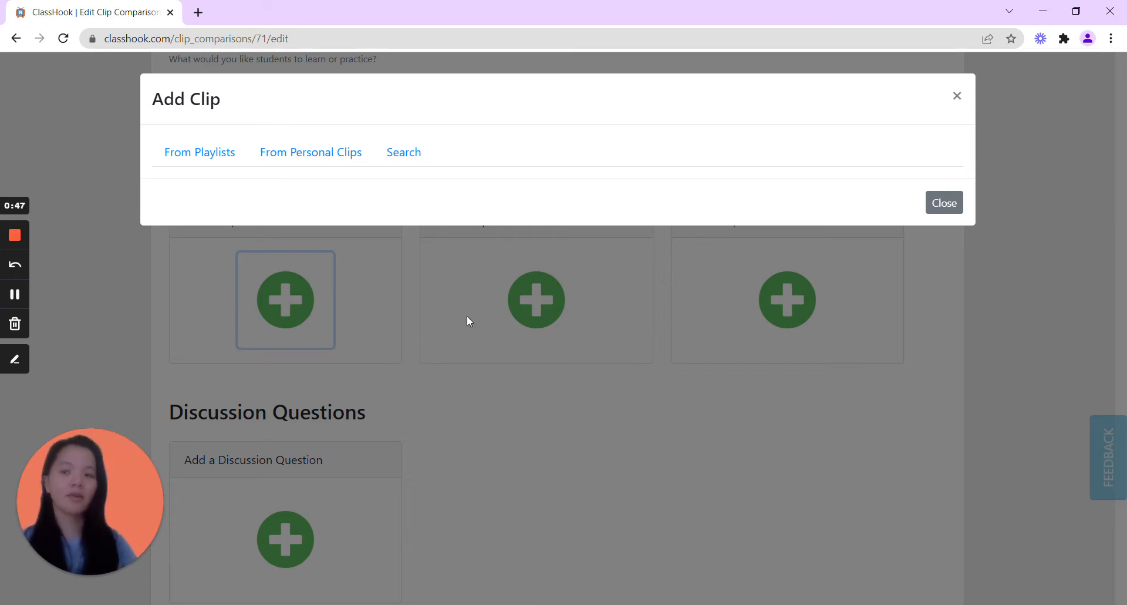
left_click(199, 151)
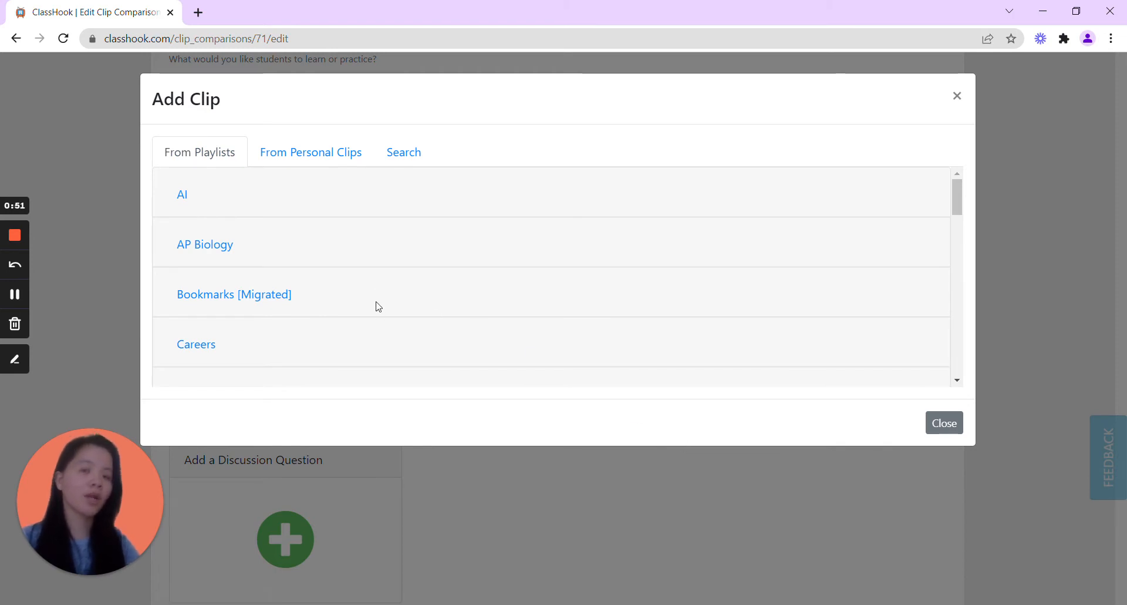
mouse_move(385, 291)
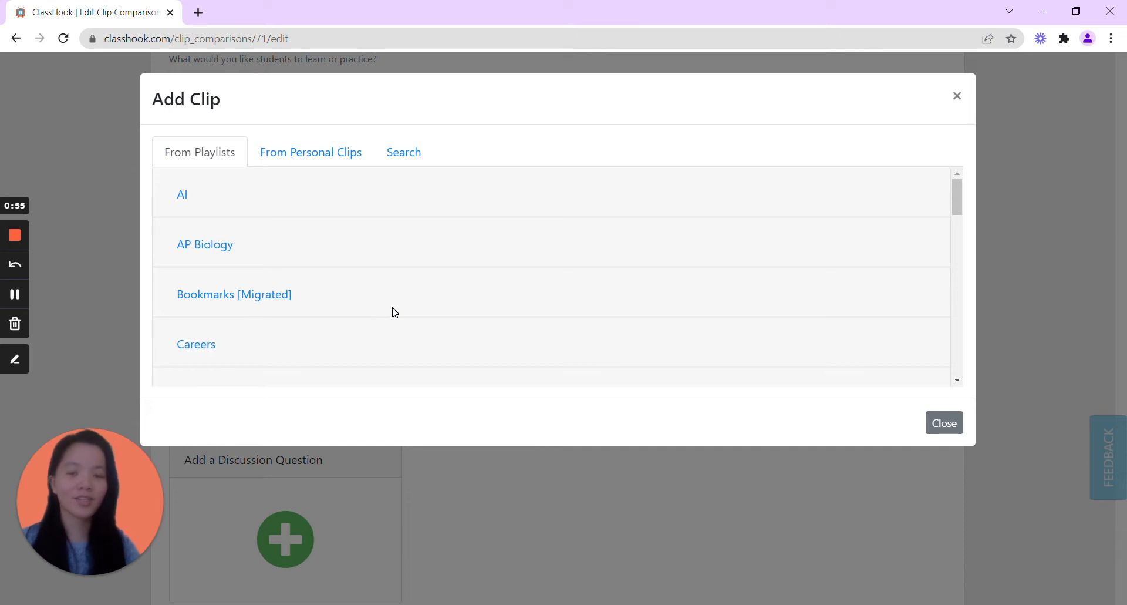
mouse_move(299, 151)
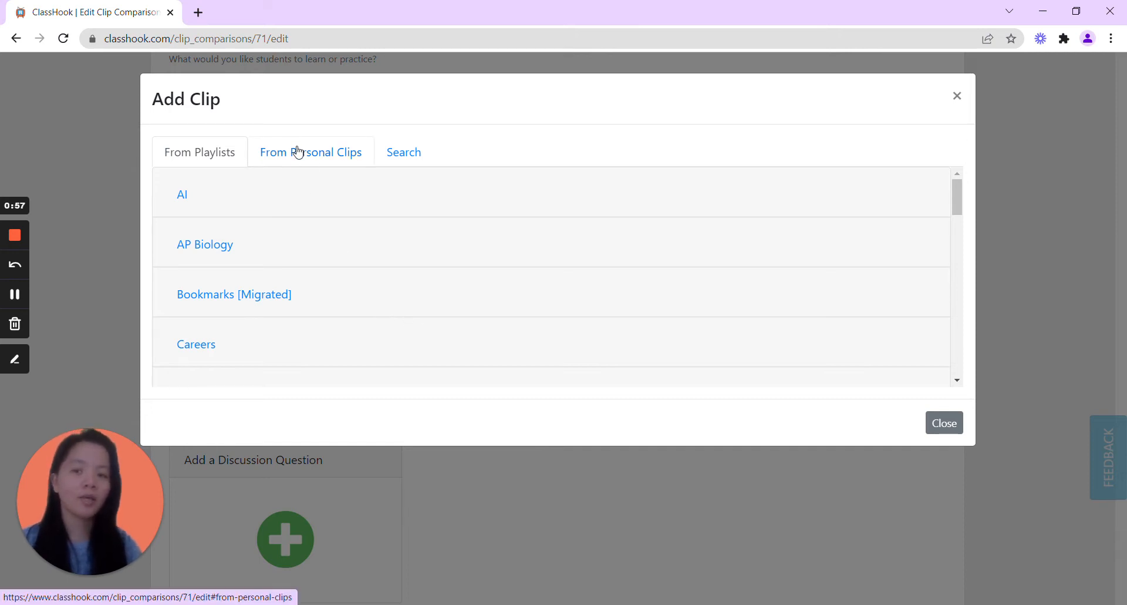
left_click(309, 152)
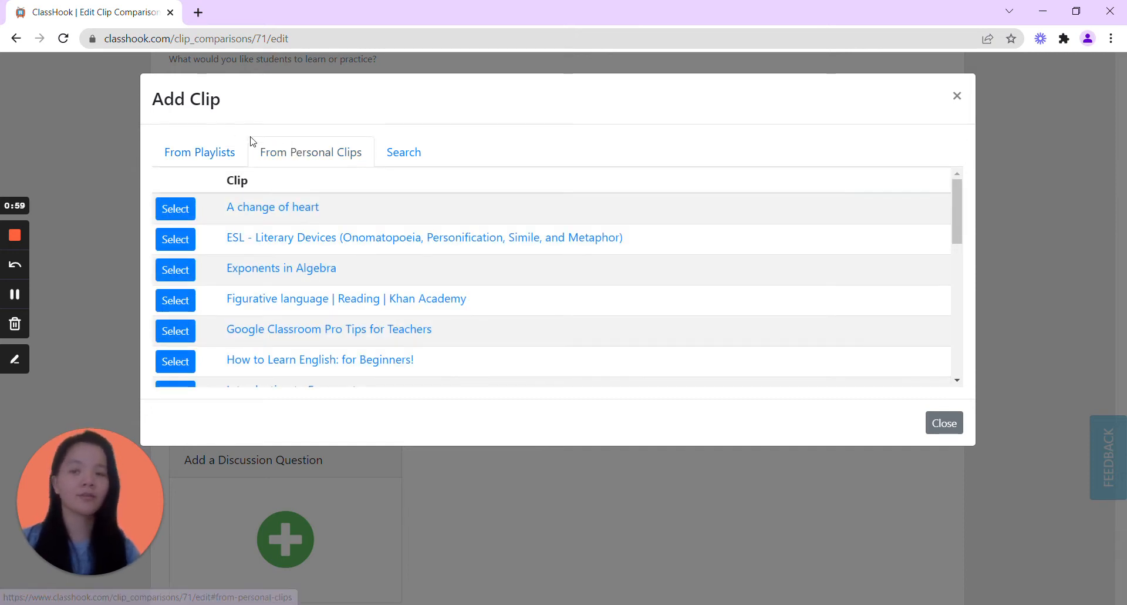
mouse_move(532, 296)
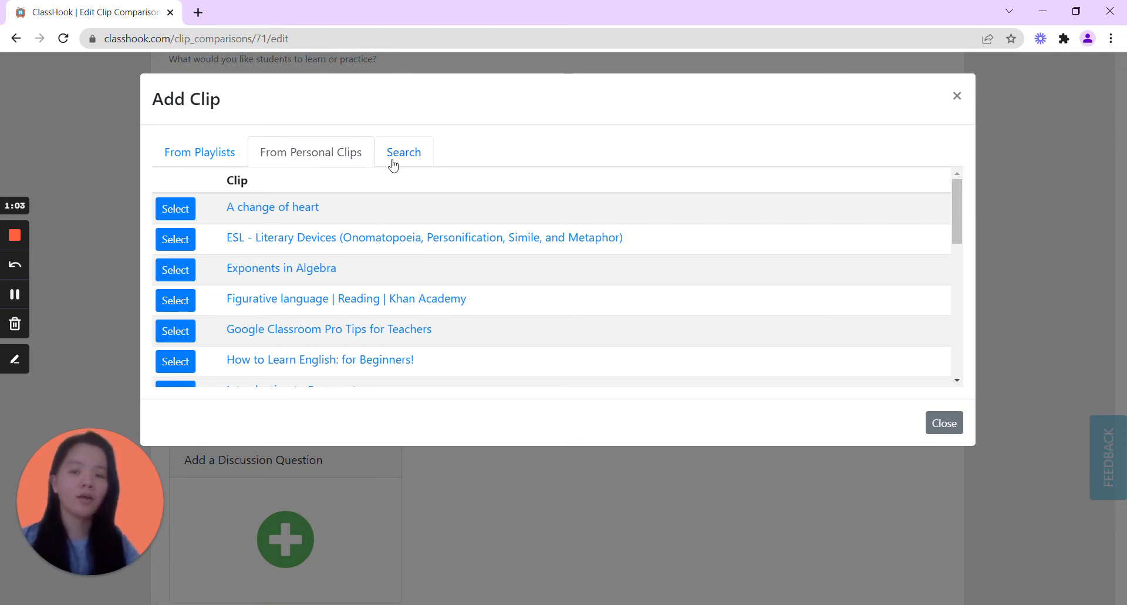
Search the clip library for 'metaphor' and list the matching clips
left_click(404, 153)
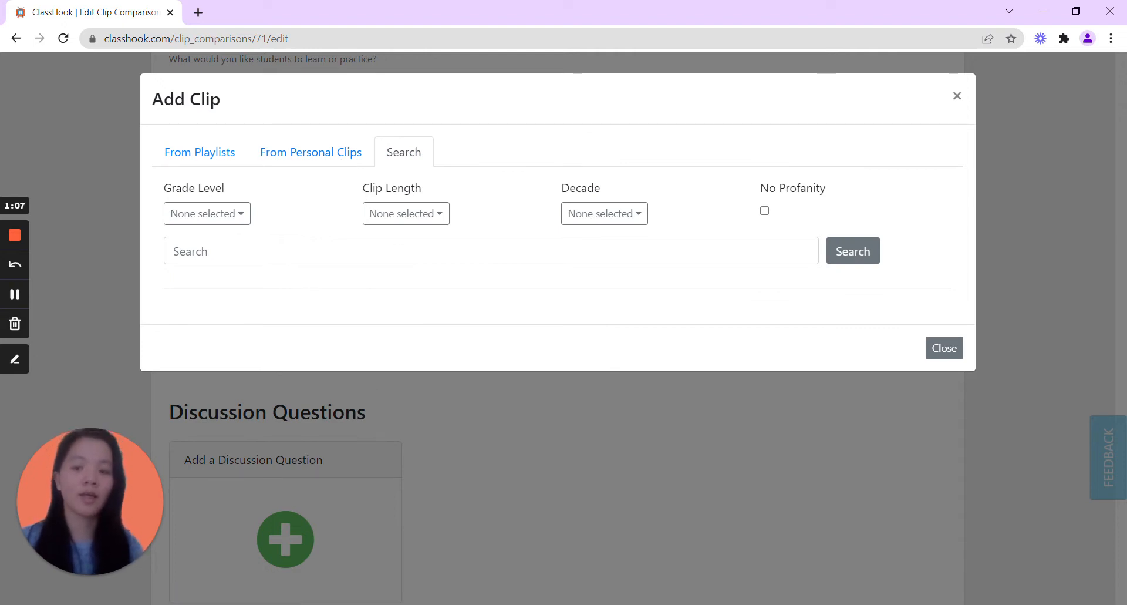
type("me")
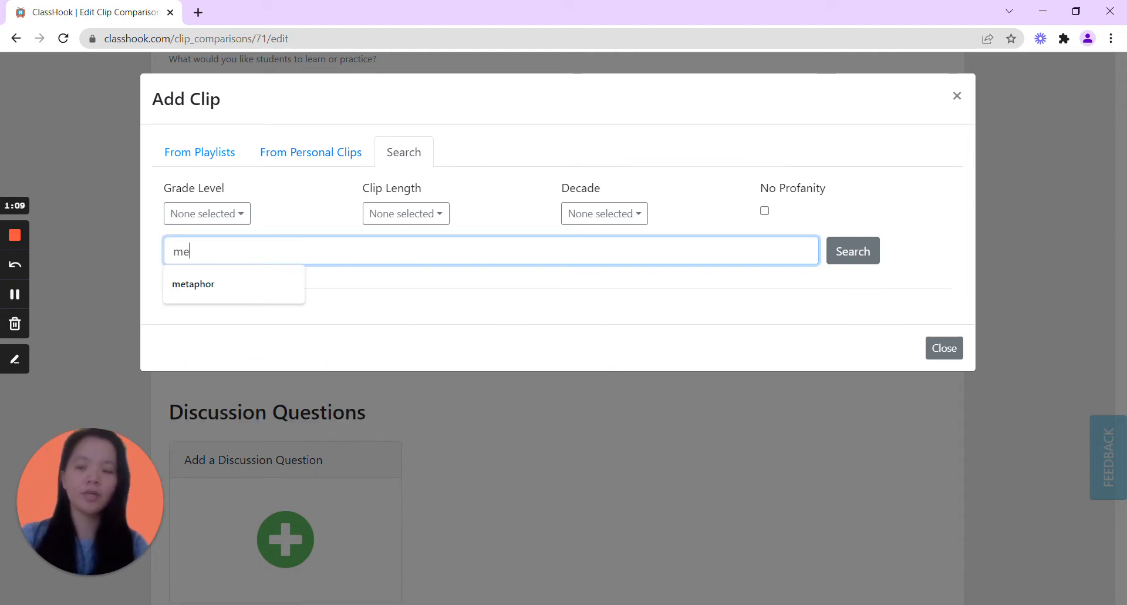
left_click(192, 285)
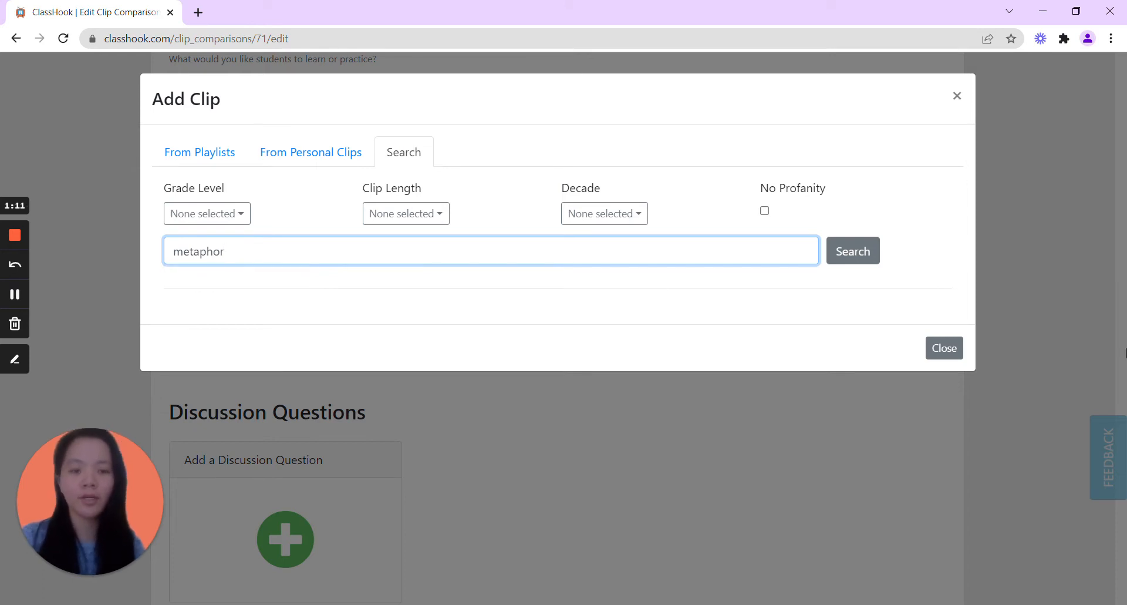
left_click(846, 251)
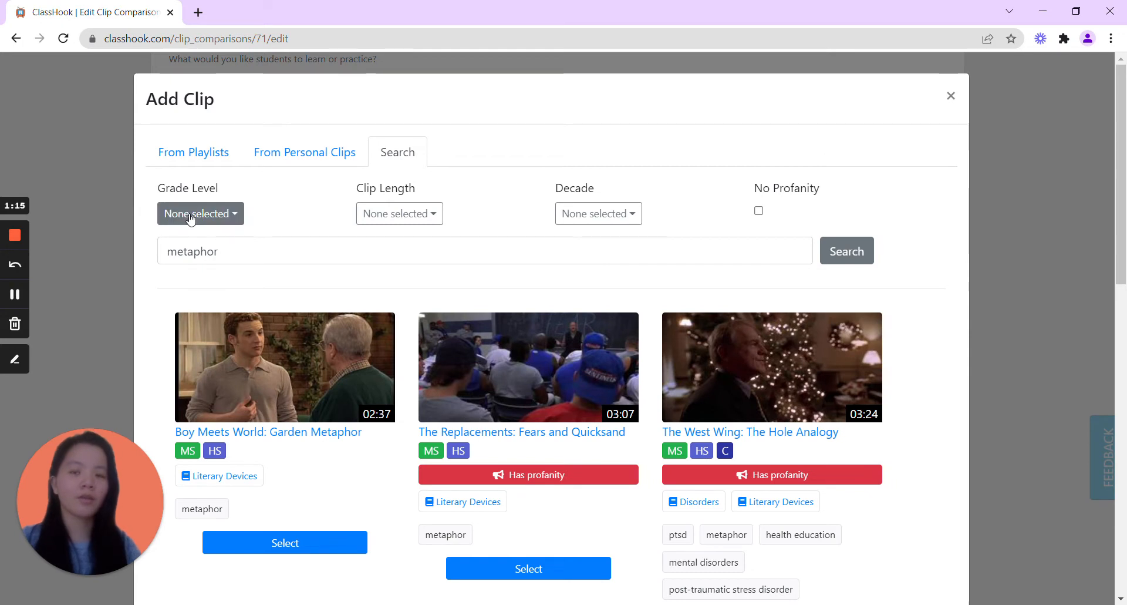
left_click(199, 214)
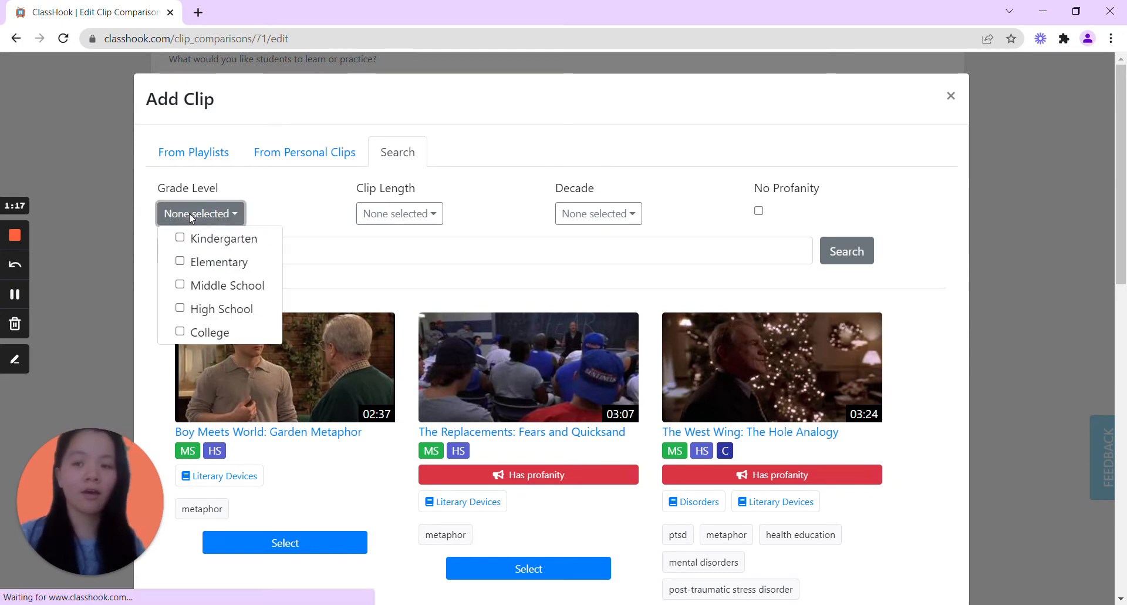
mouse_move(233, 277)
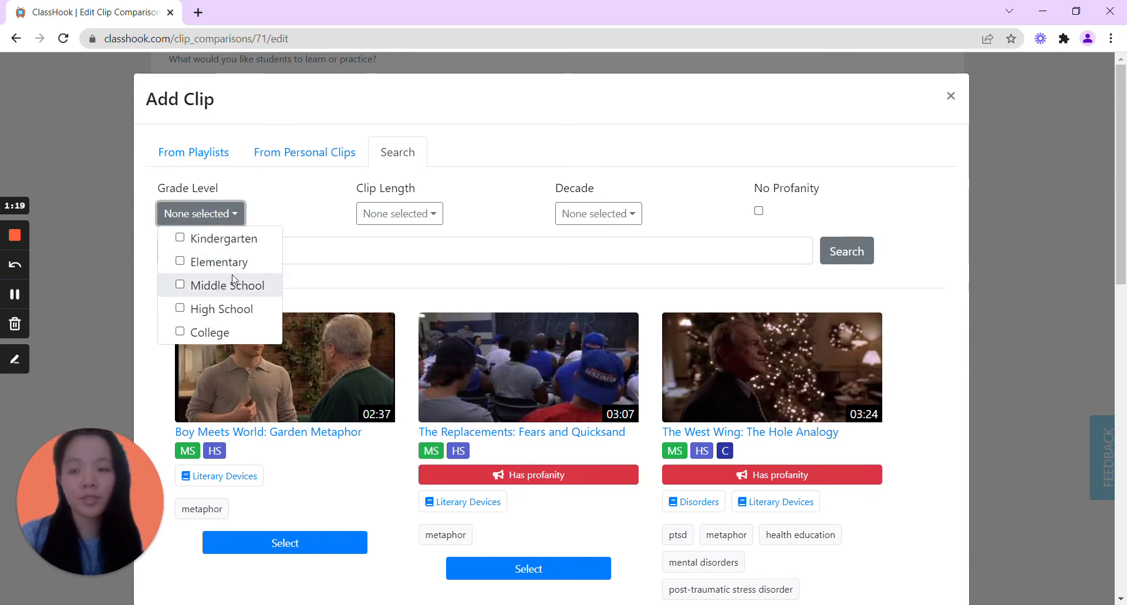
left_click(399, 214)
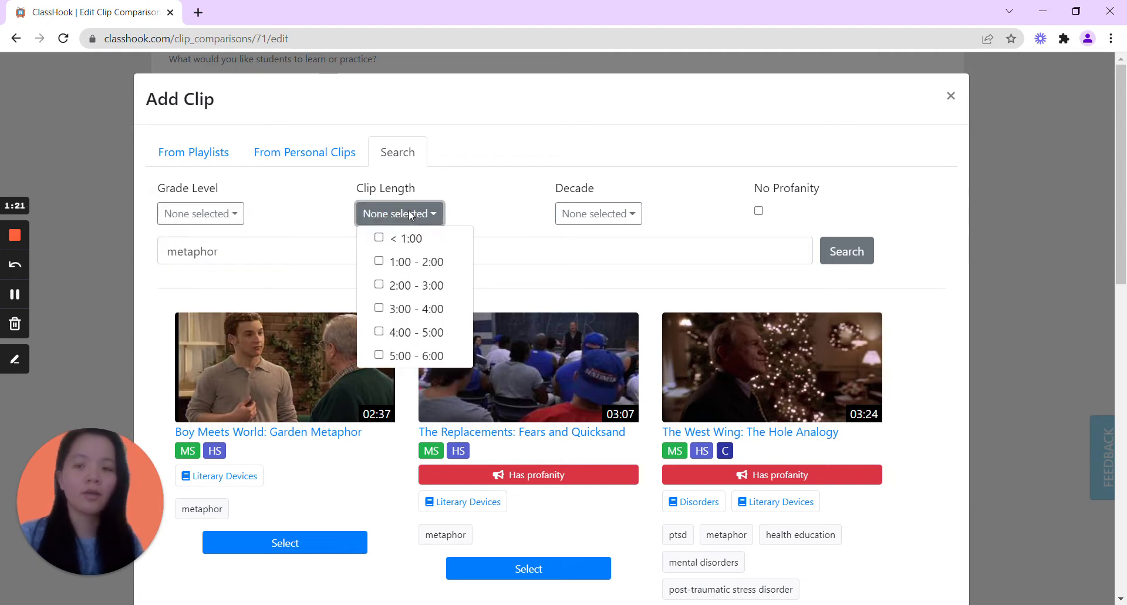
mouse_move(366, 311)
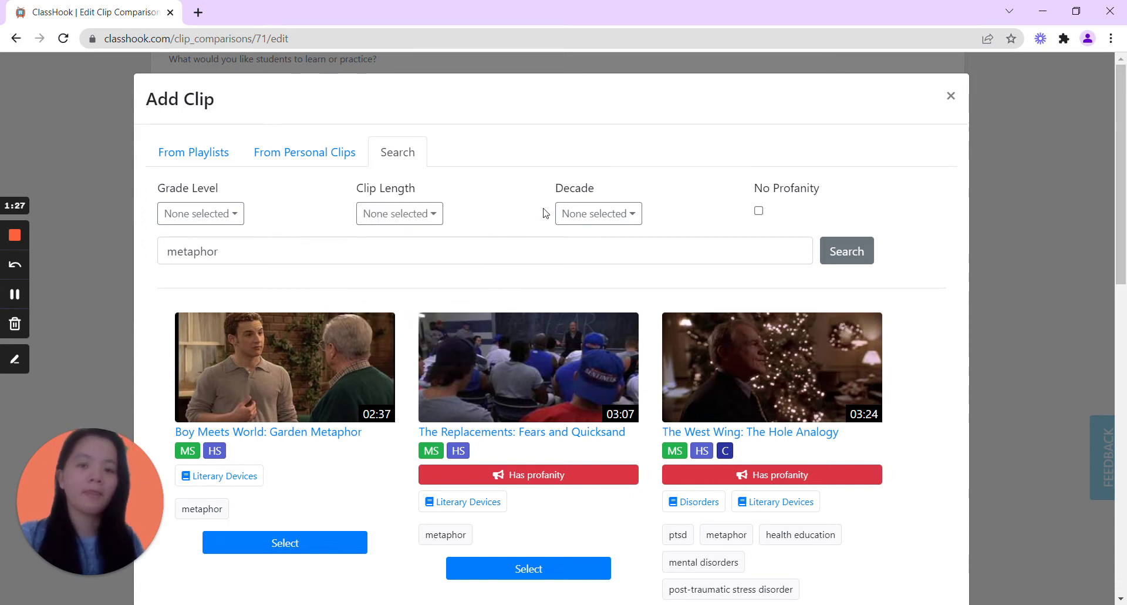
left_click(598, 214)
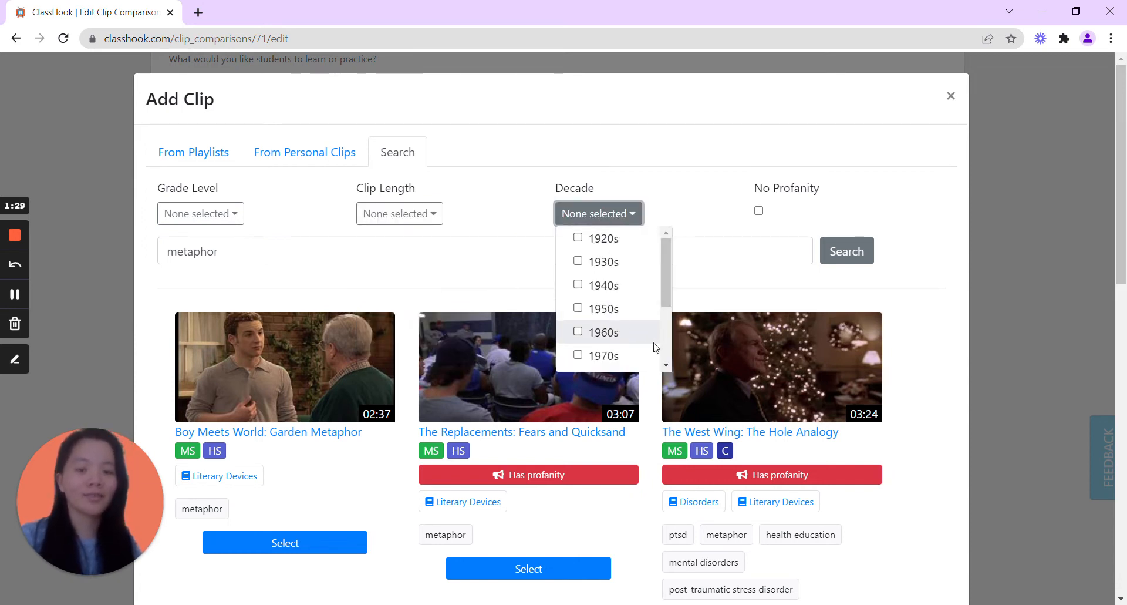
mouse_move(628, 360)
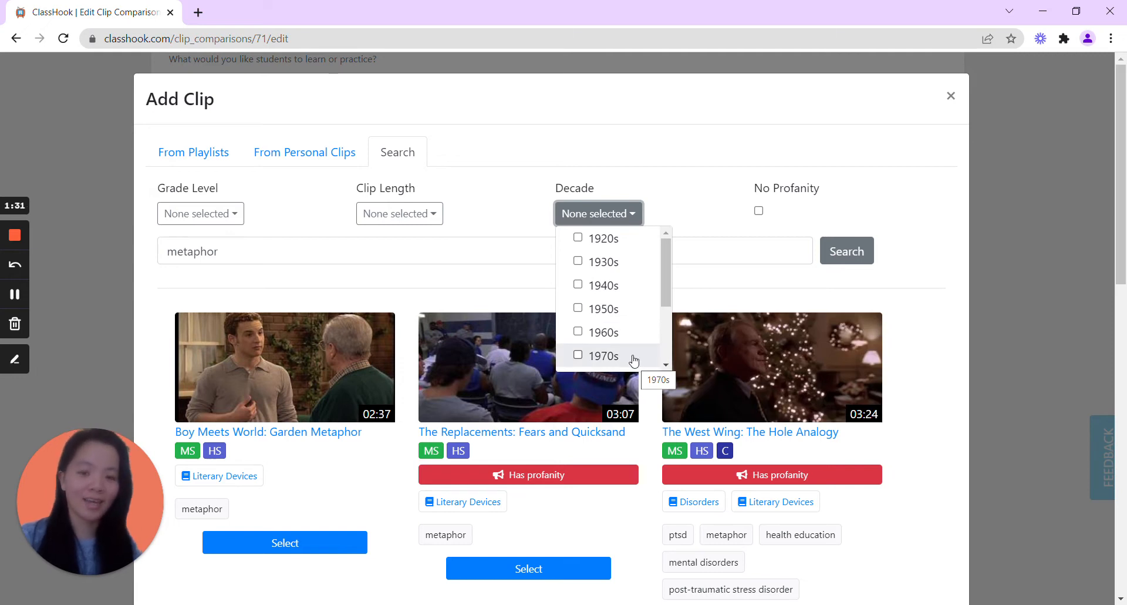
scroll("down", 3)
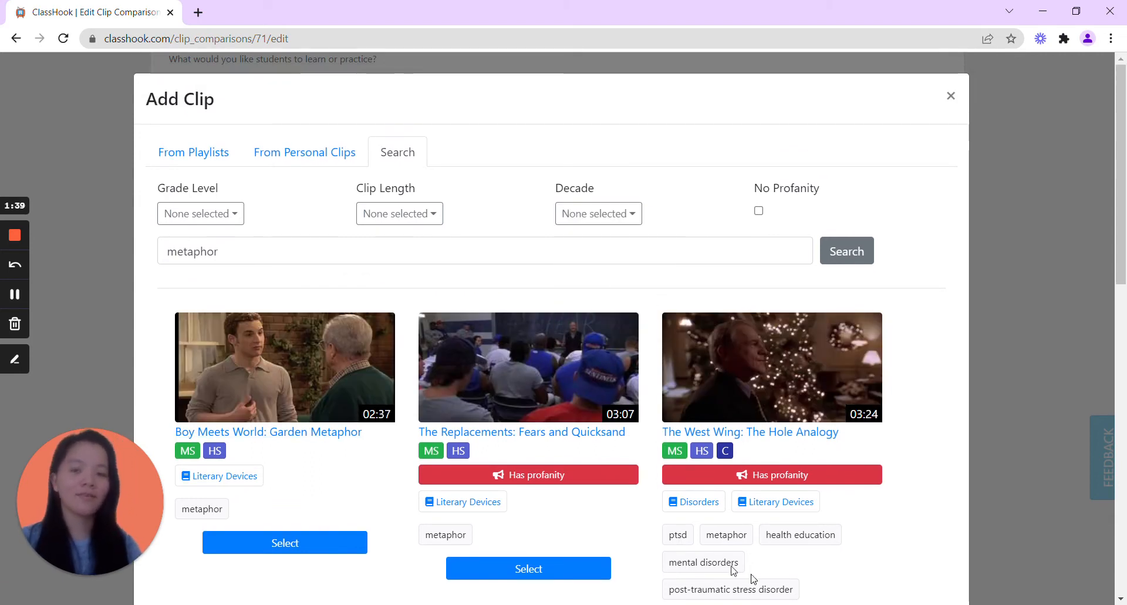
mouse_move(101, 206)
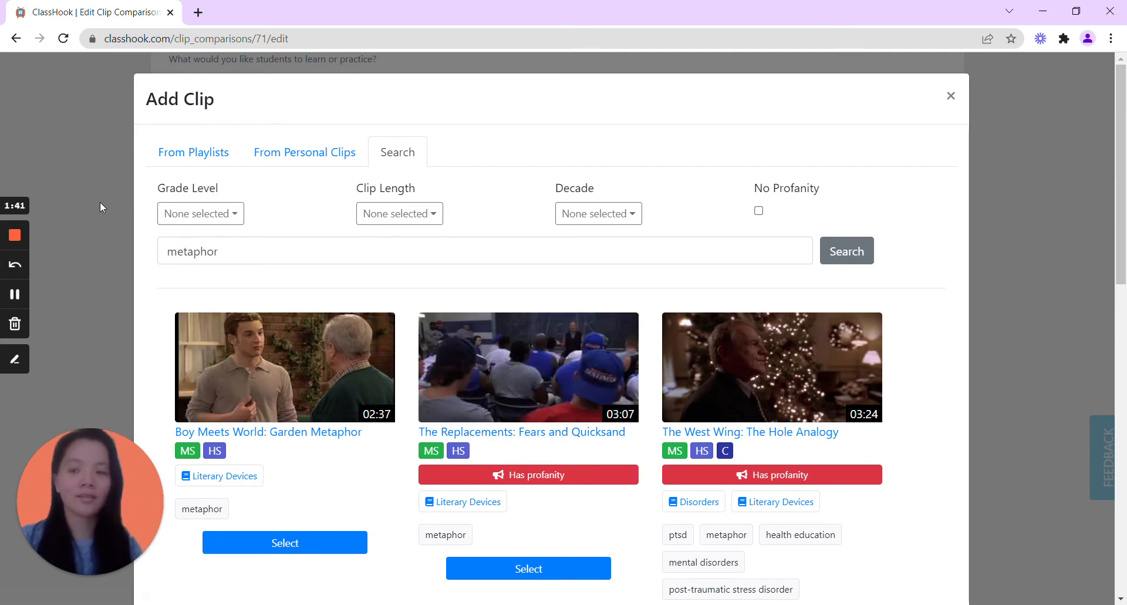
mouse_move(614, 410)
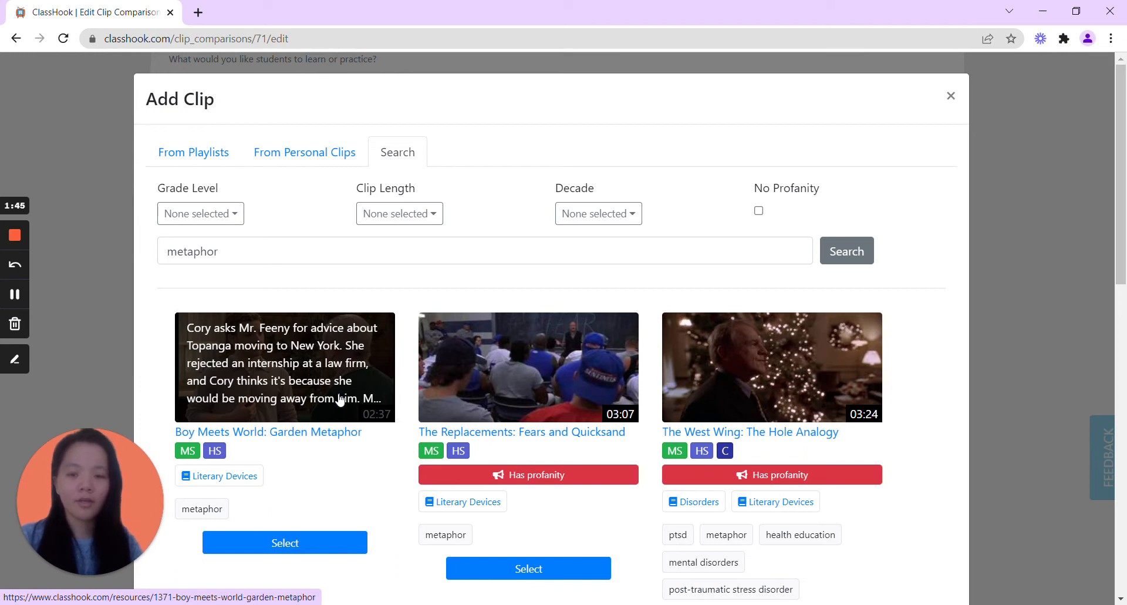
Select 'Moana: Stones on the Island' from the second results page as the first clip
scroll("down", 3)
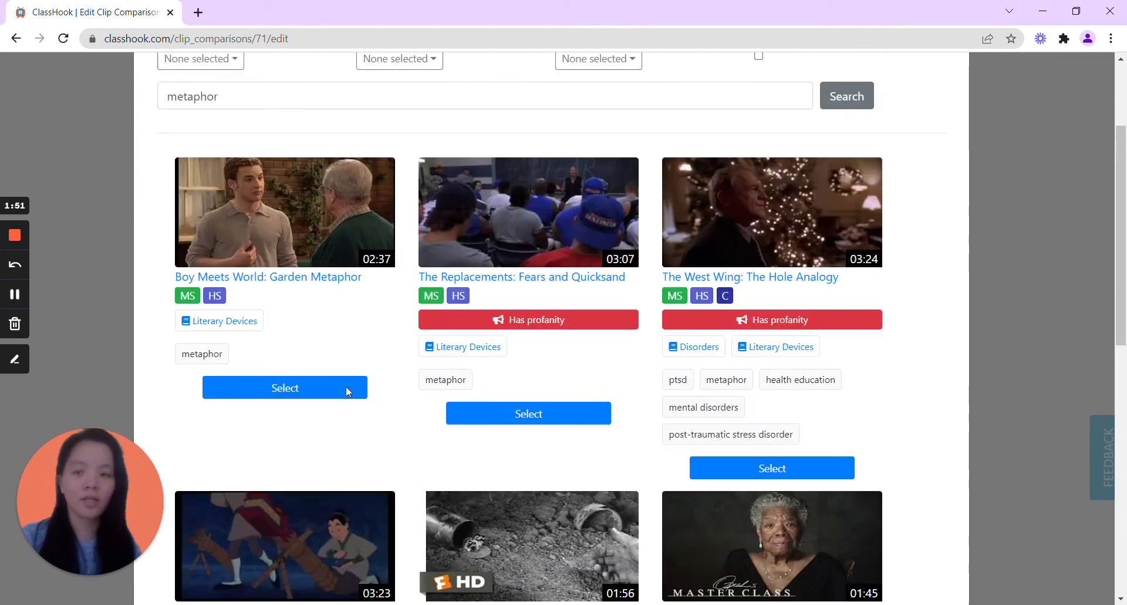
scroll("down", 3)
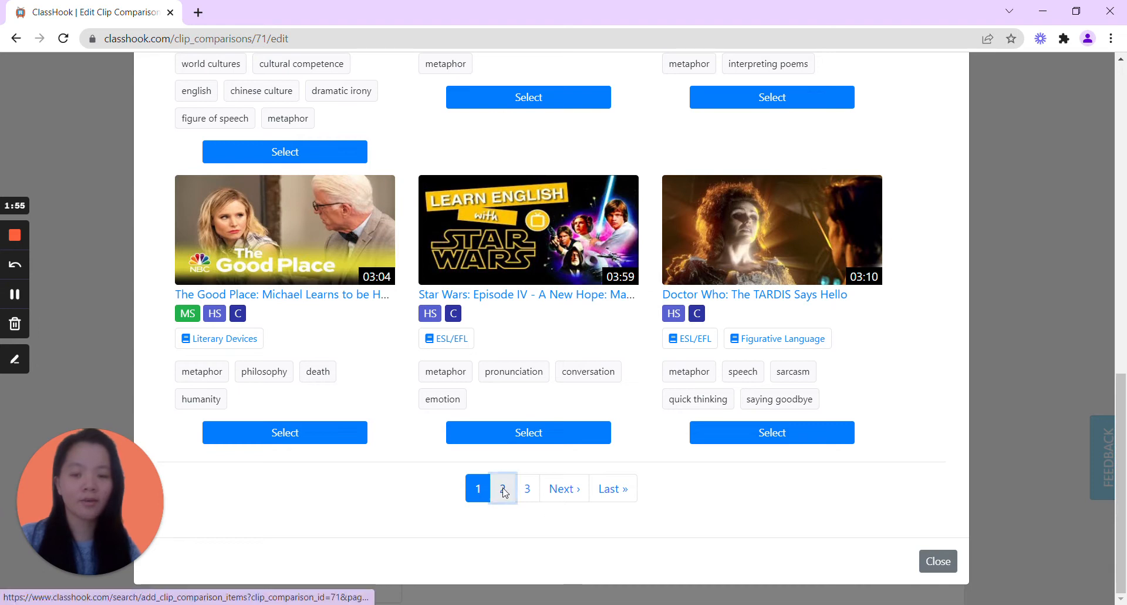
left_click(502, 488)
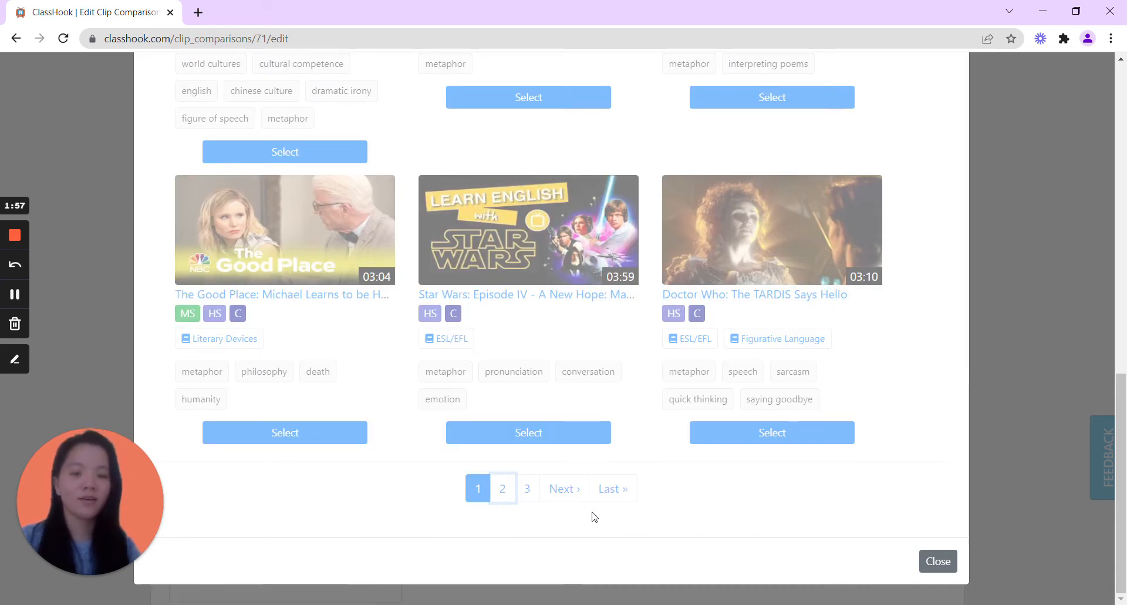
left_click(503, 489)
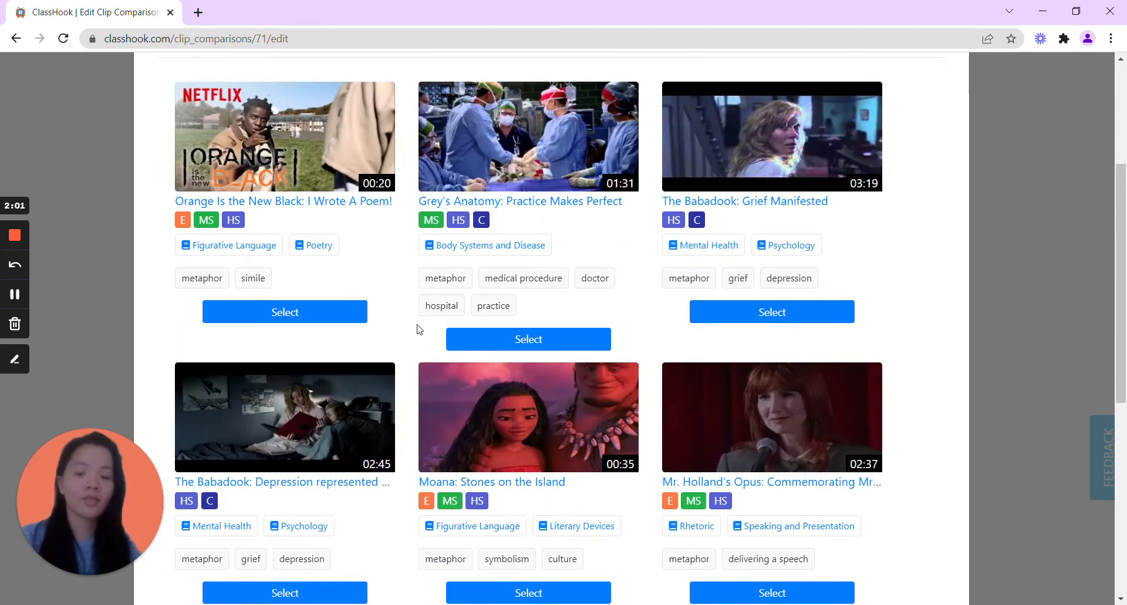
mouse_move(550, 427)
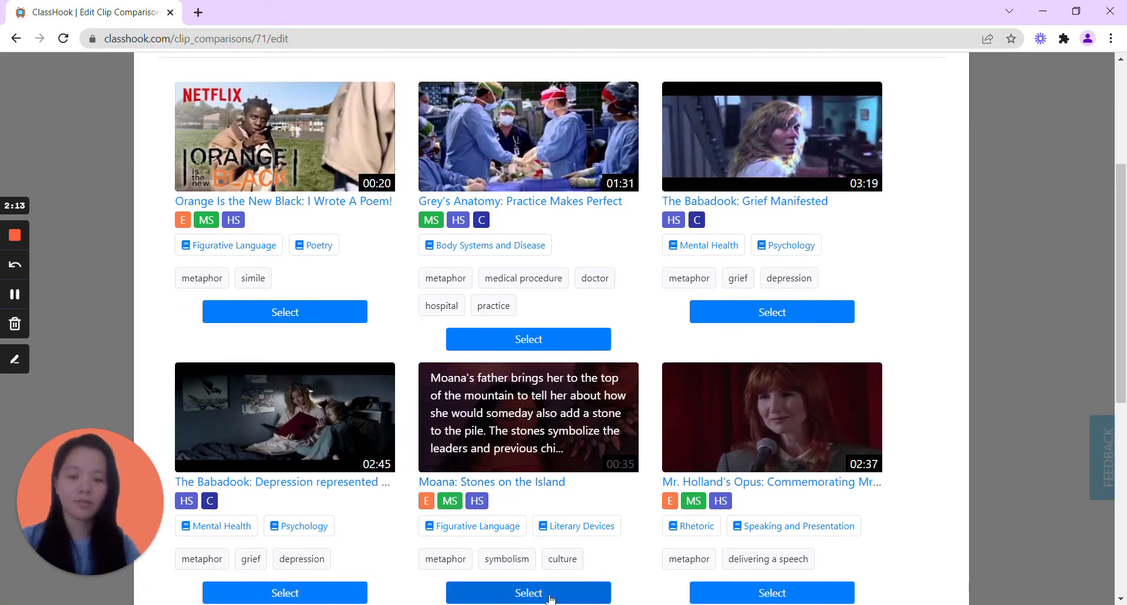
left_click(529, 593)
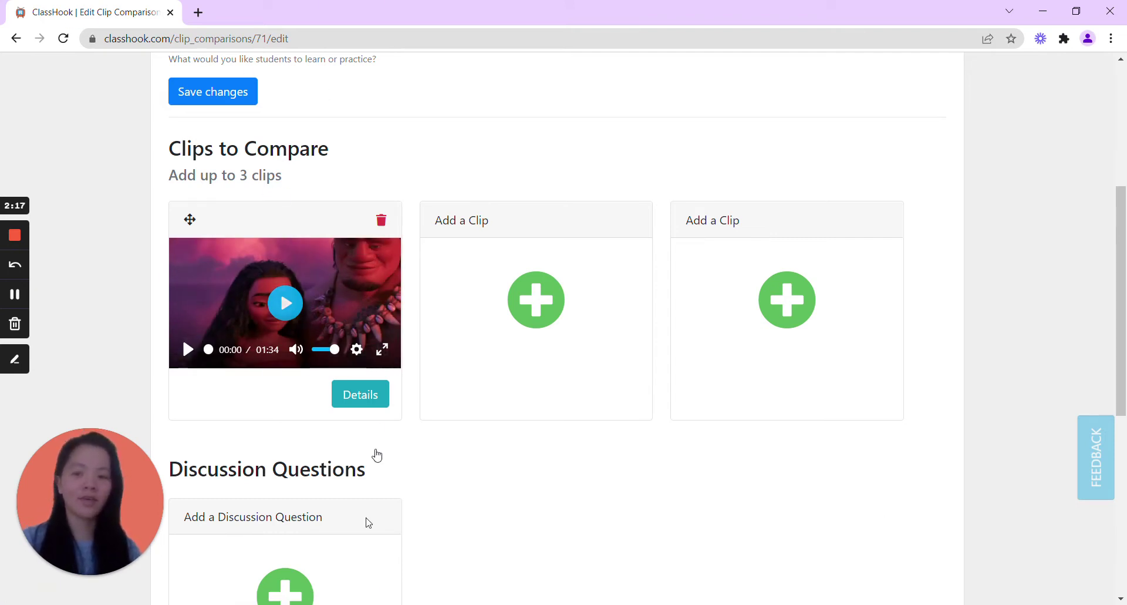
mouse_move(524, 136)
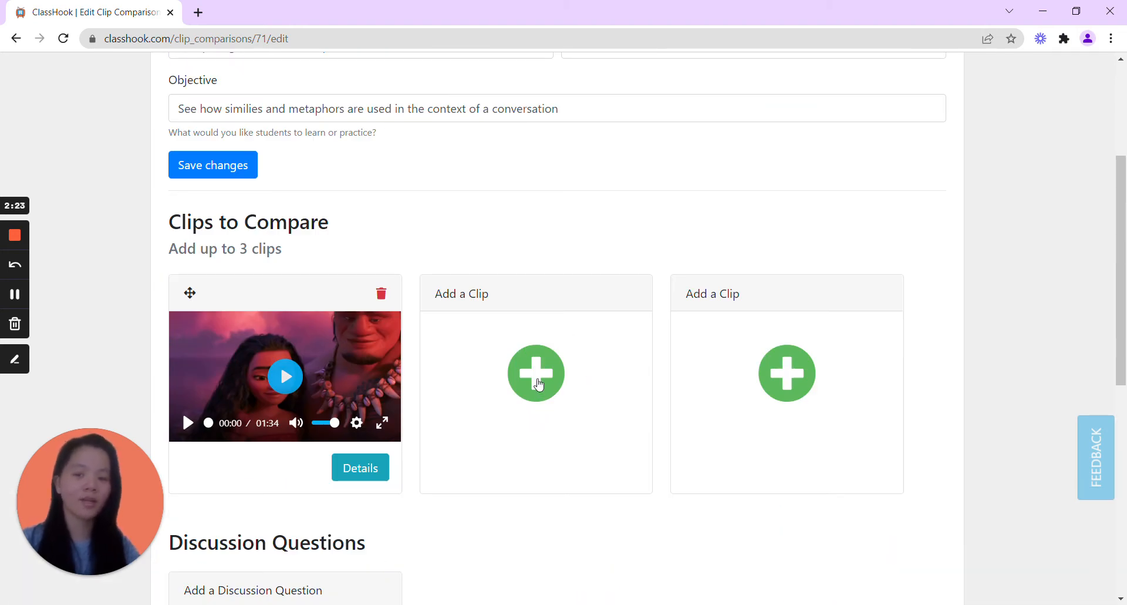
Search 'simile' for the second slot and select 'Pocahontas: Savages'
left_click(535, 374)
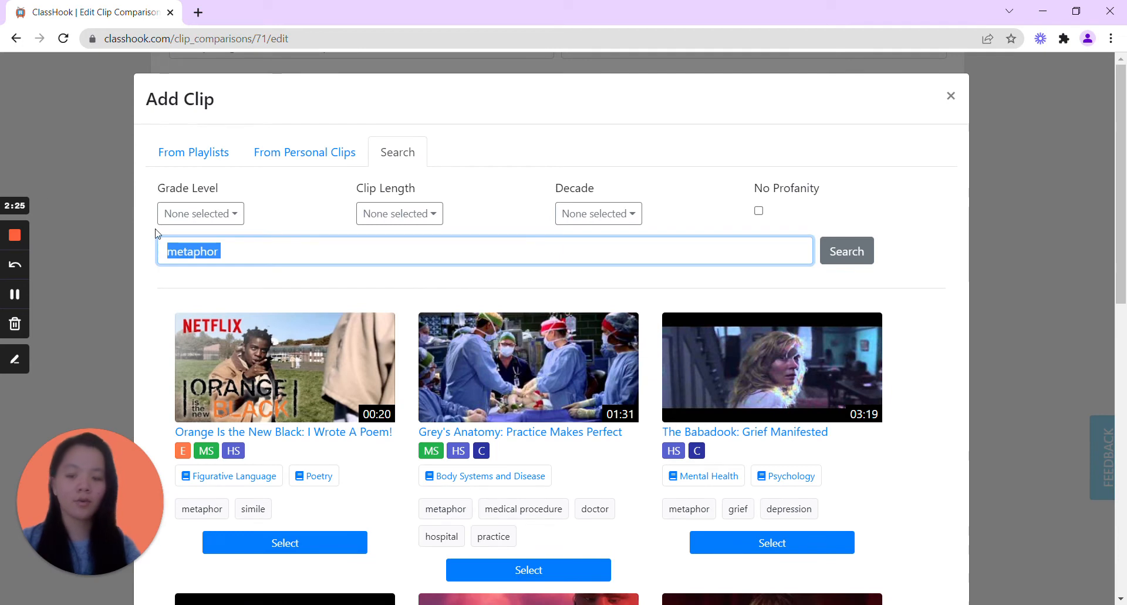
type("simi")
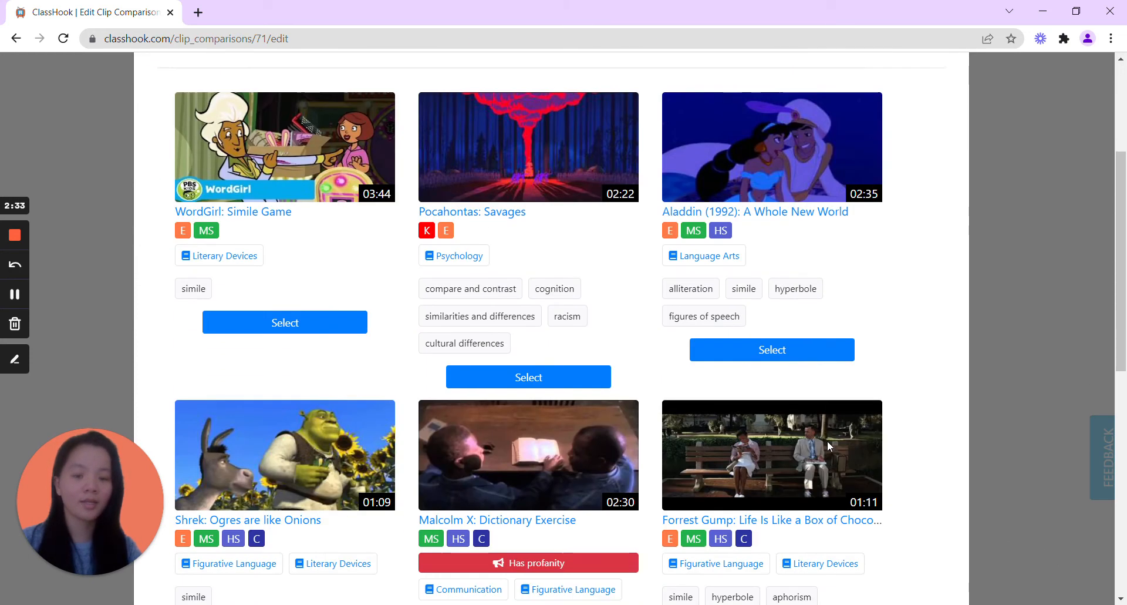
scroll("down", 3)
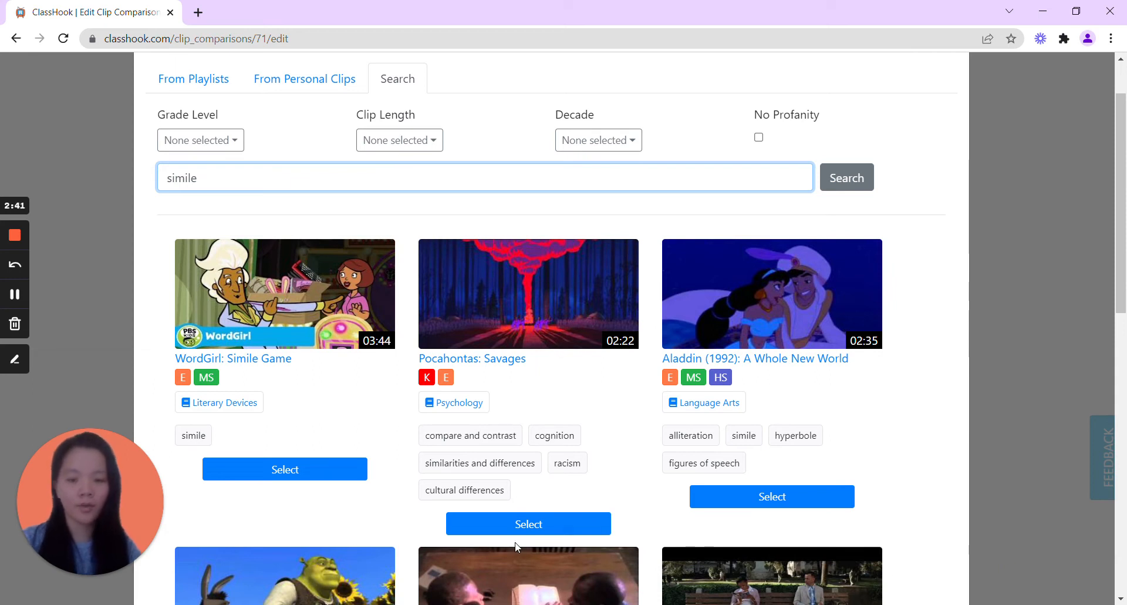
left_click(528, 524)
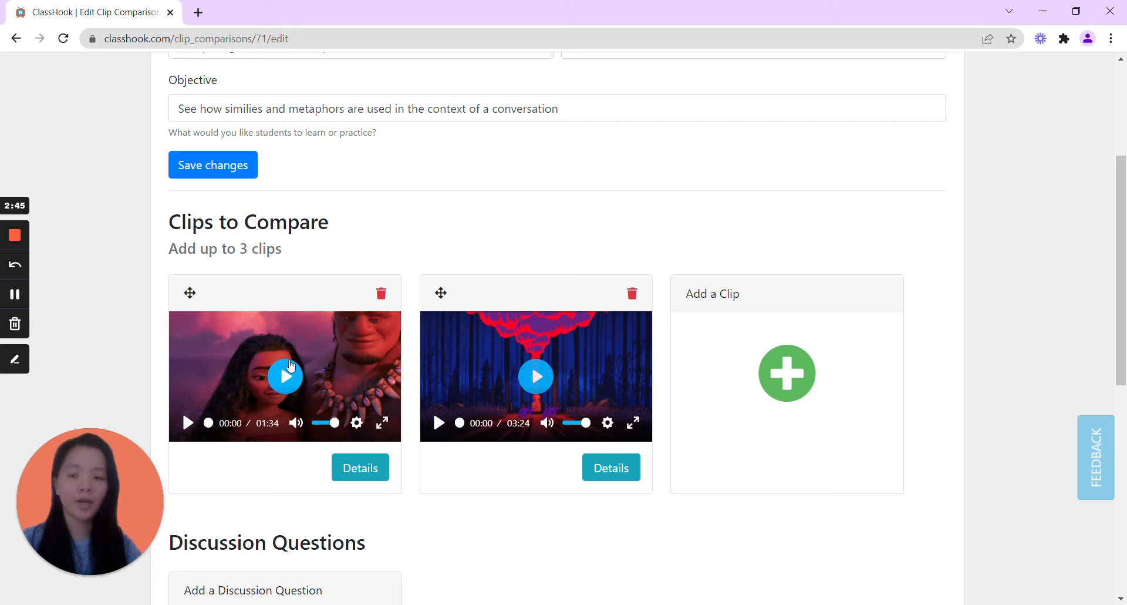
mouse_move(333, 380)
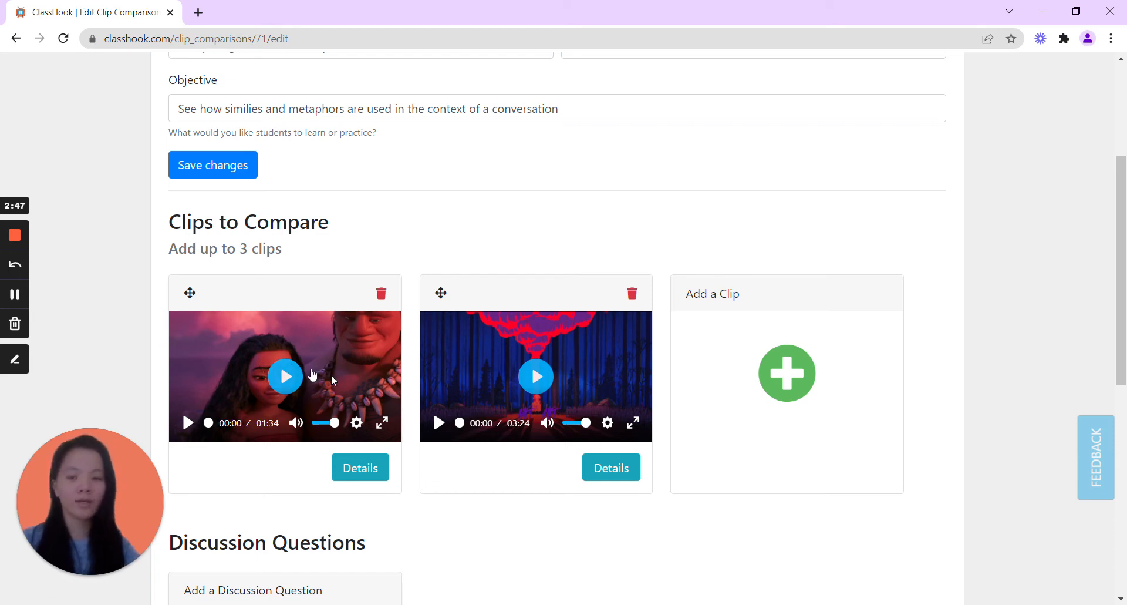
scroll("down", 3)
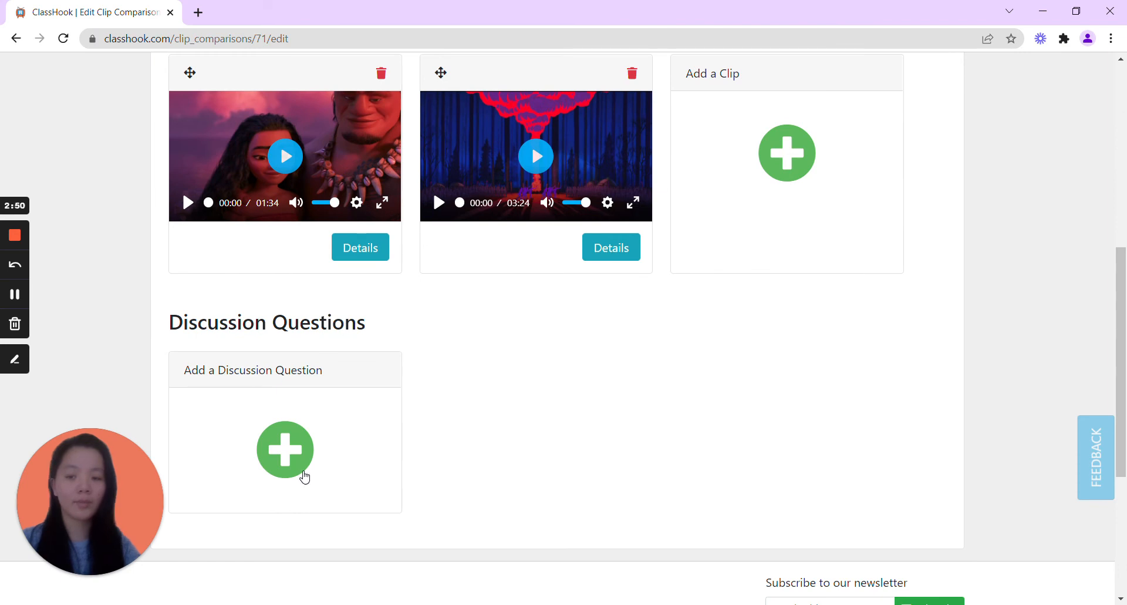
mouse_move(153, 416)
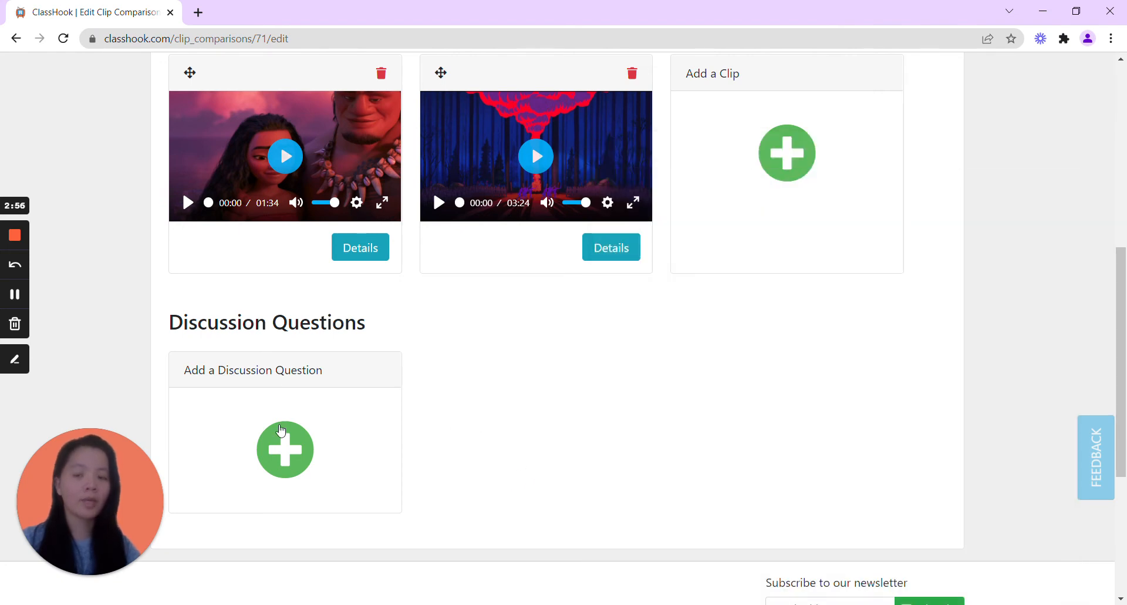
Write the first discussion prompt 'What is the metaphor in the clip?', removing the stray letter
left_click(284, 450)
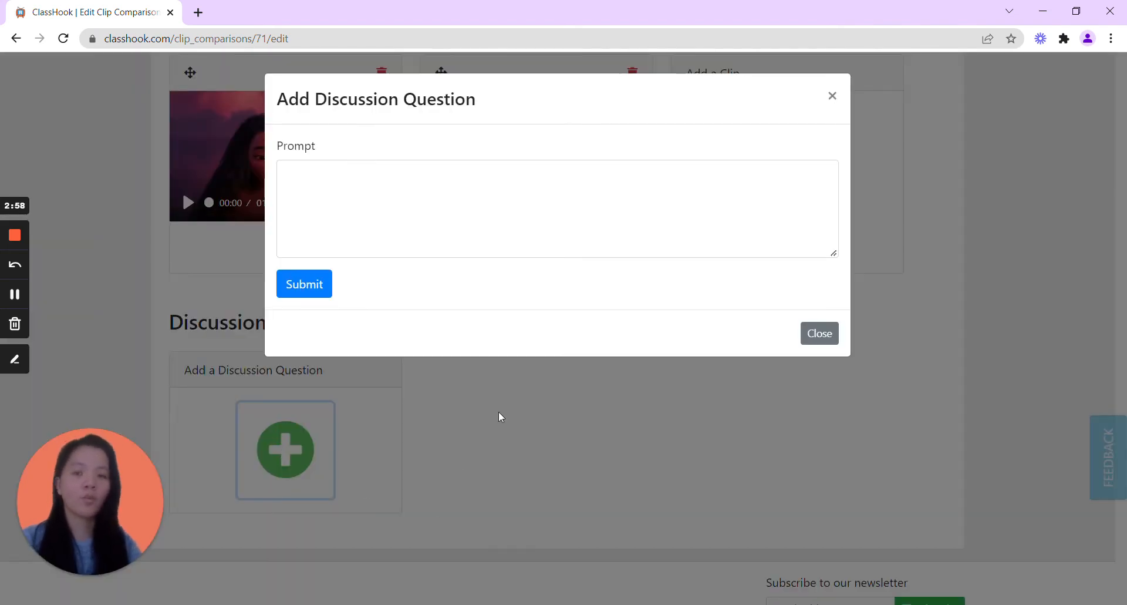
left_click(557, 217)
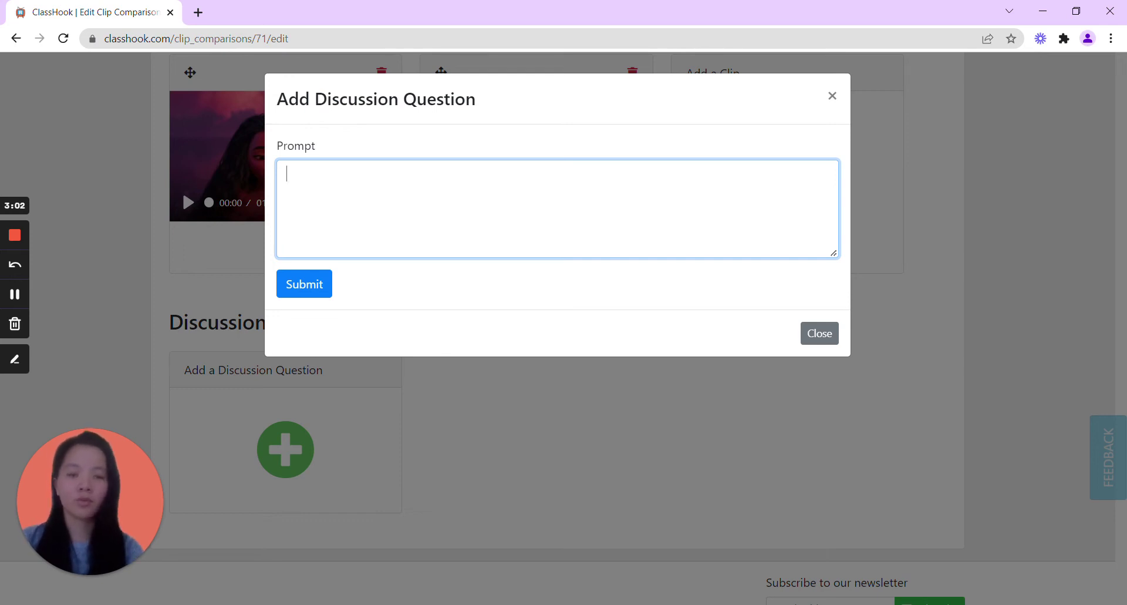
type("What is the metapho")
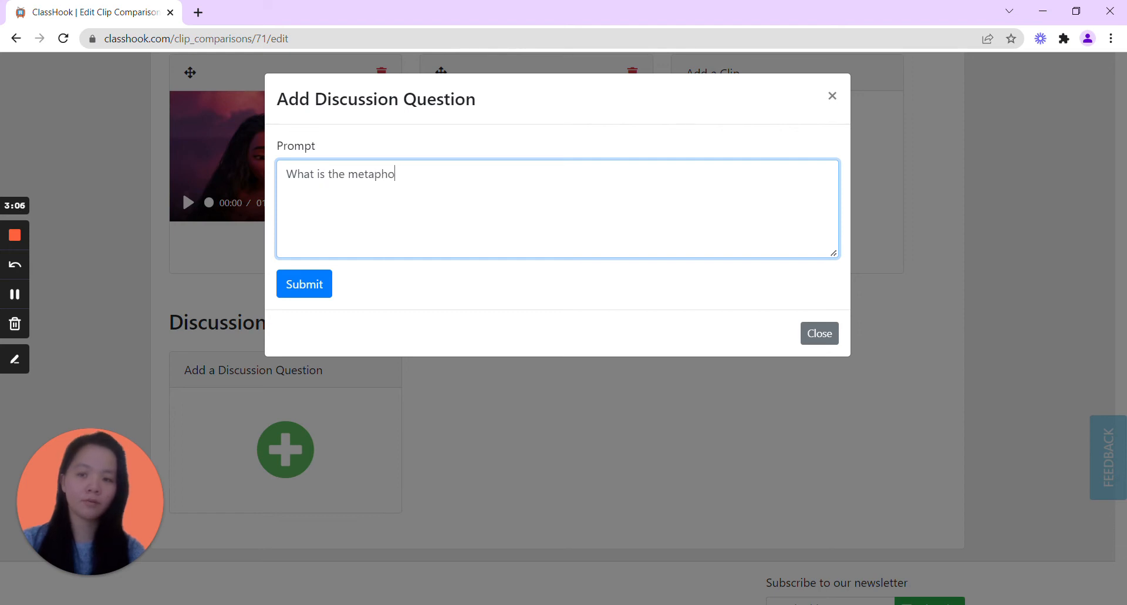
type("r in the cli")
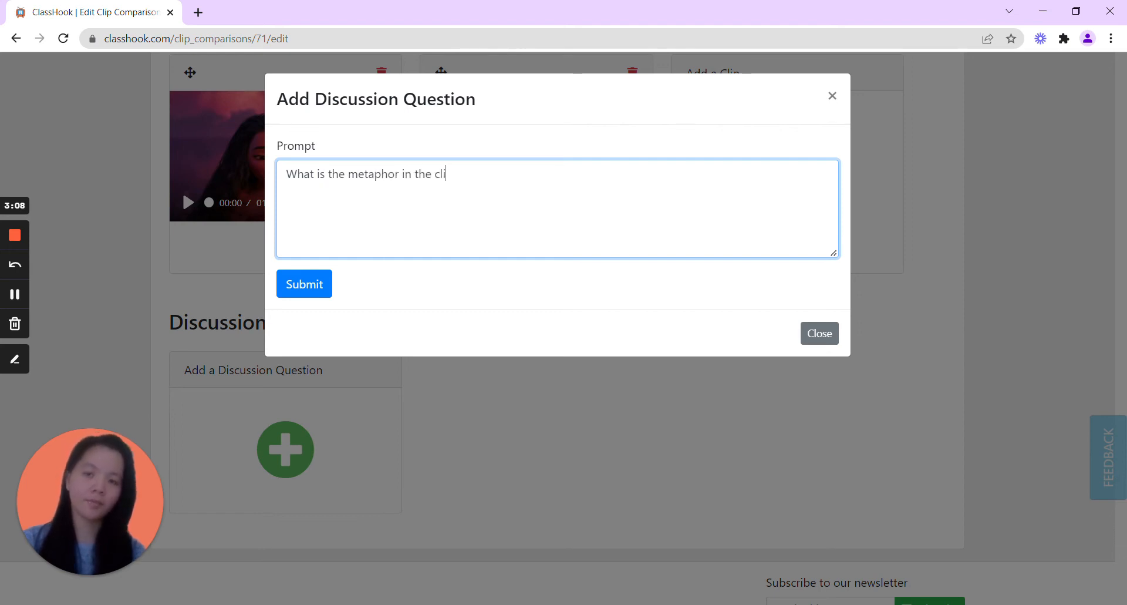
type("p? W")
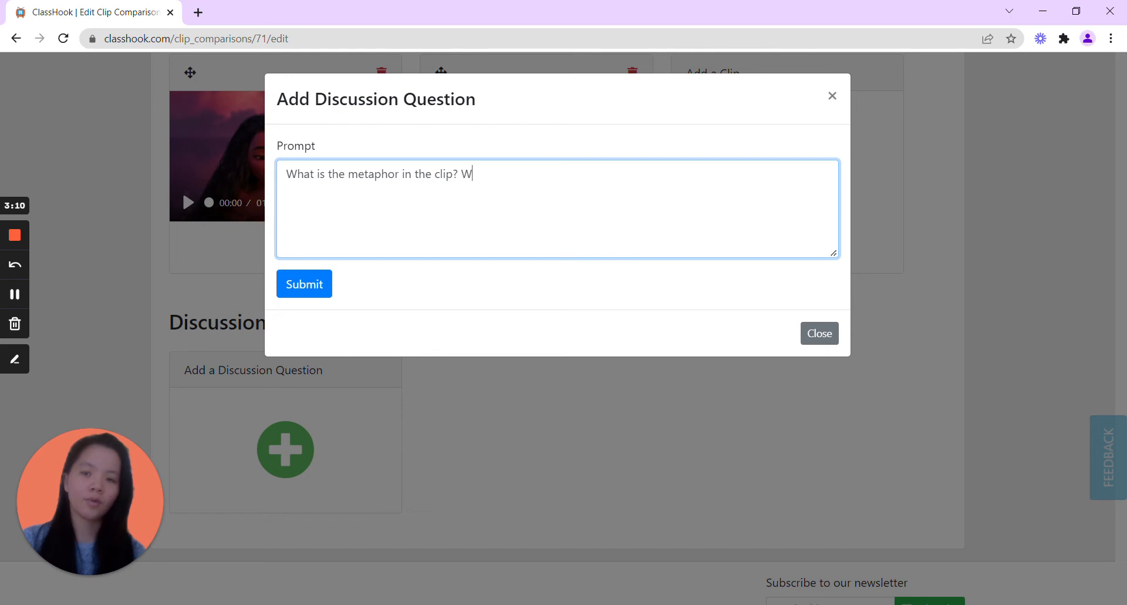
key("Backspace")
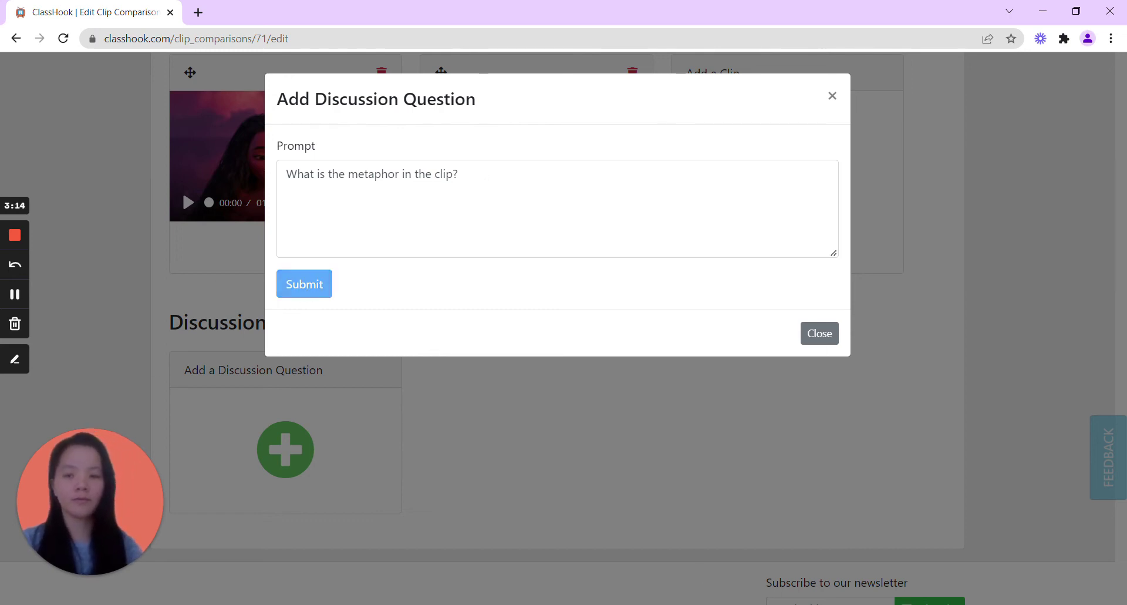
Add a second prompt asking what the simile in the clip is and how simile differs from metaphor, and submit it
left_click(304, 284)
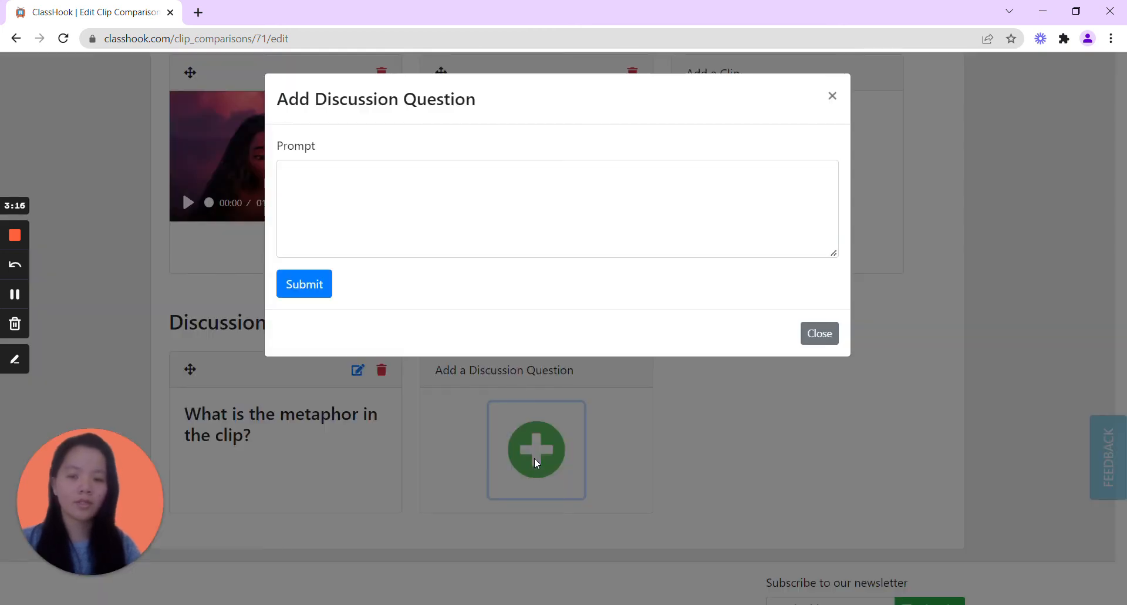
type("What is the simile")
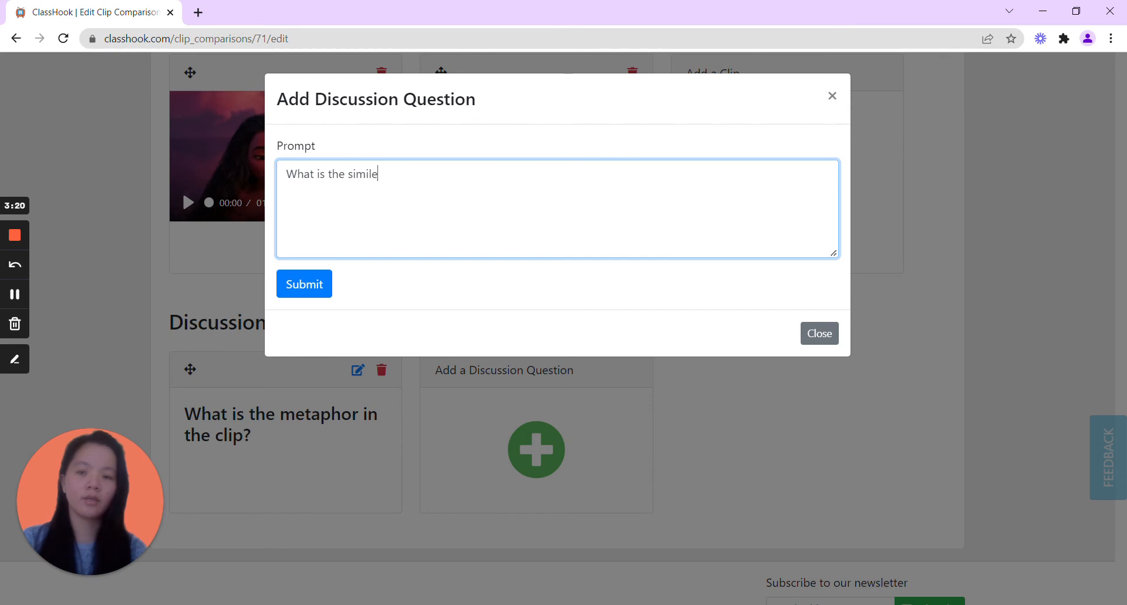
type("in the c")
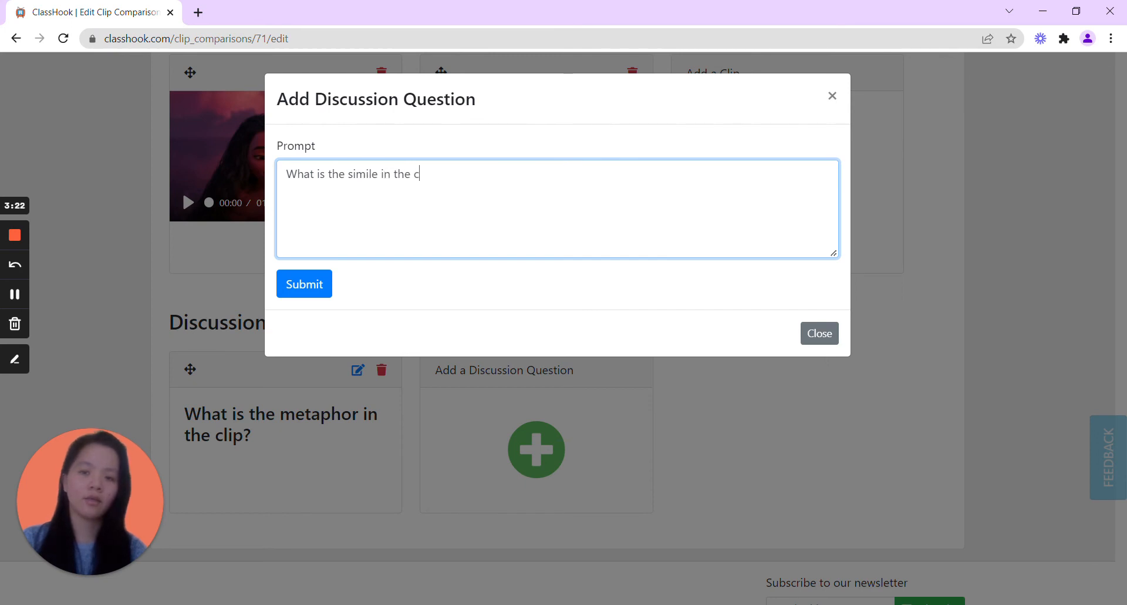
type("lip? What is")
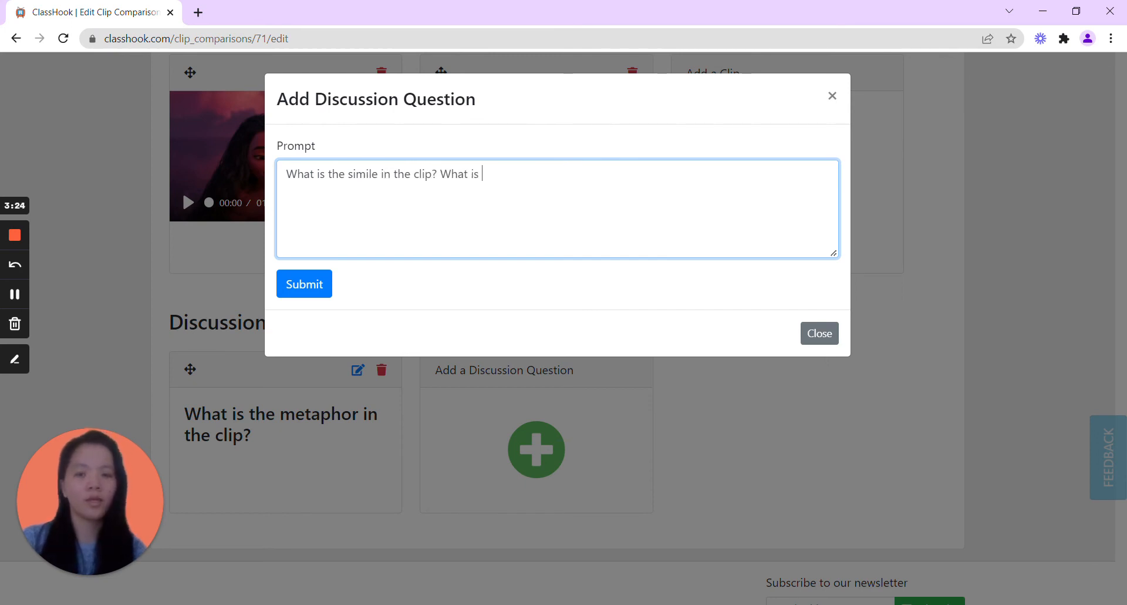
type("the diff")
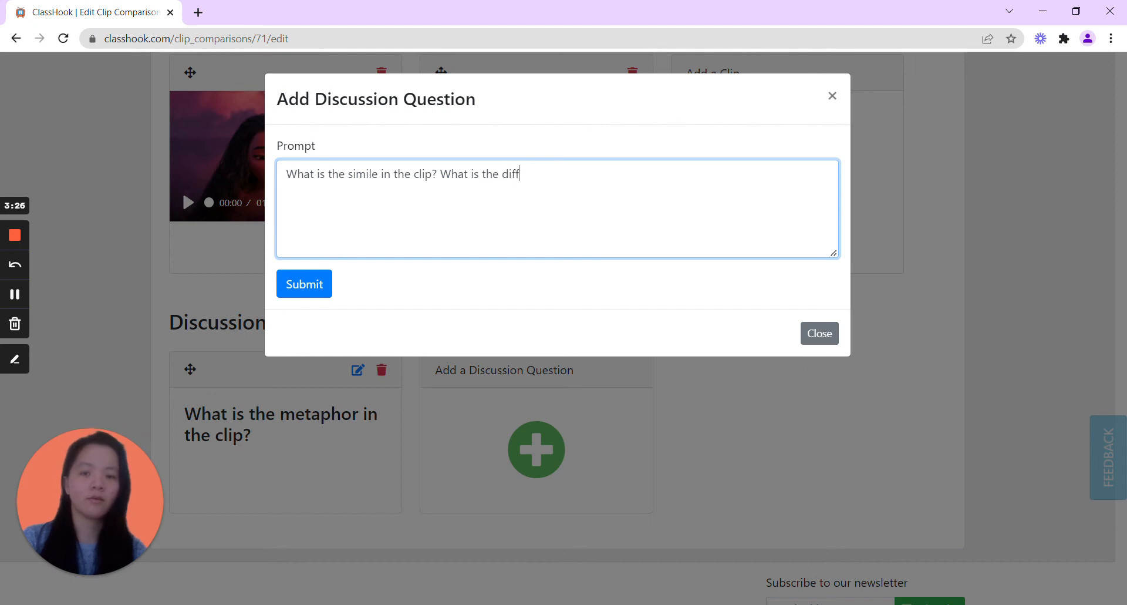
type("erence")
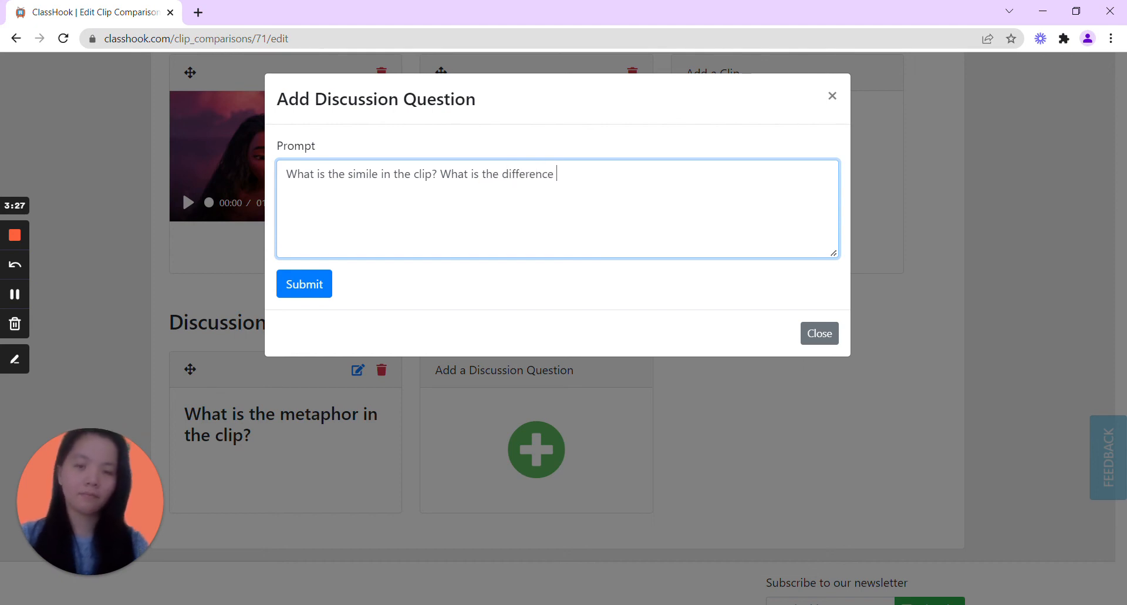
type("between simile and metaphor?")
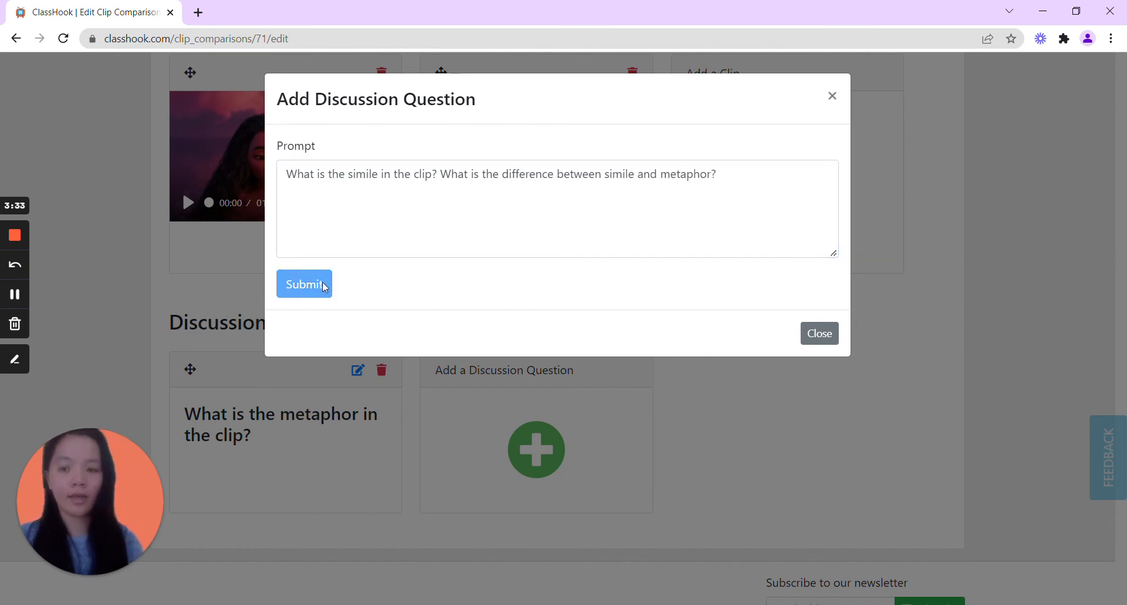
left_click(304, 284)
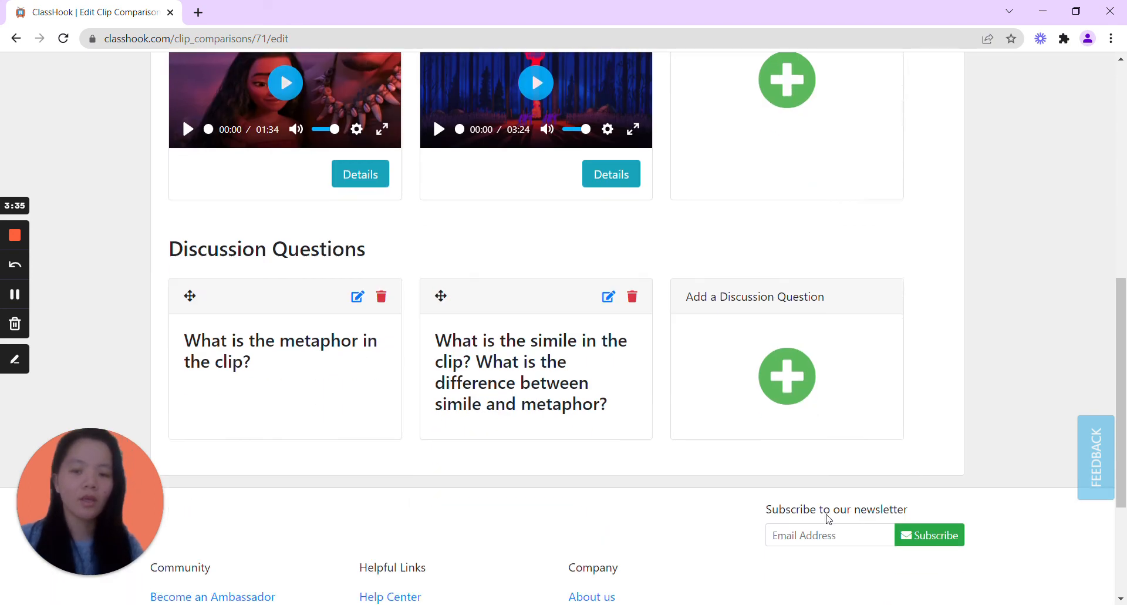
Save the comparison's changes and return to the Clip Comparisons list
scroll("up", 3)
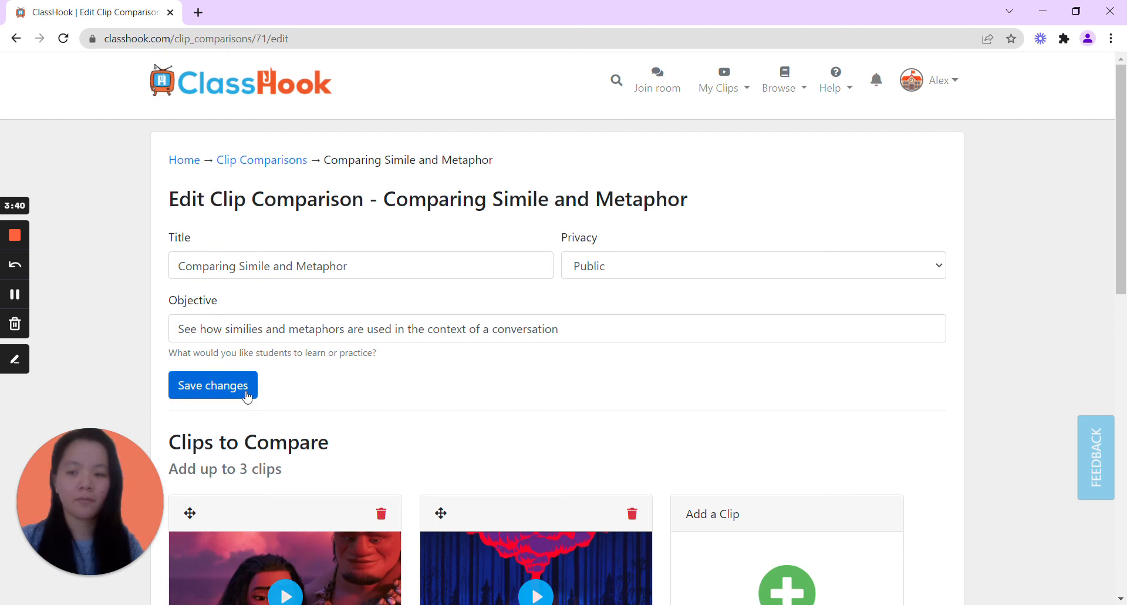
left_click(213, 385)
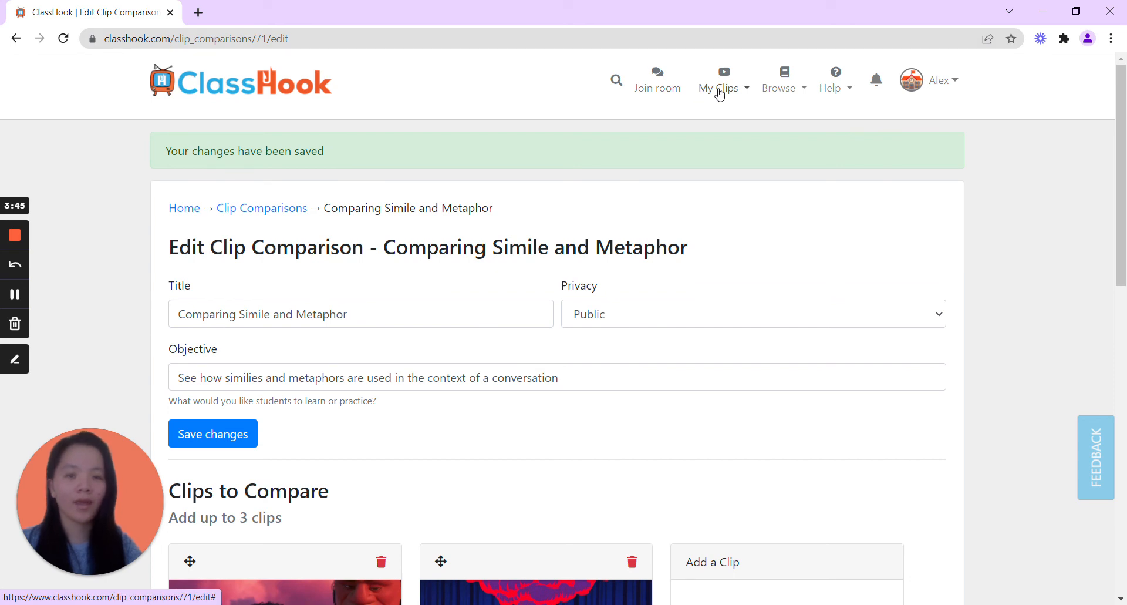
left_click(720, 88)
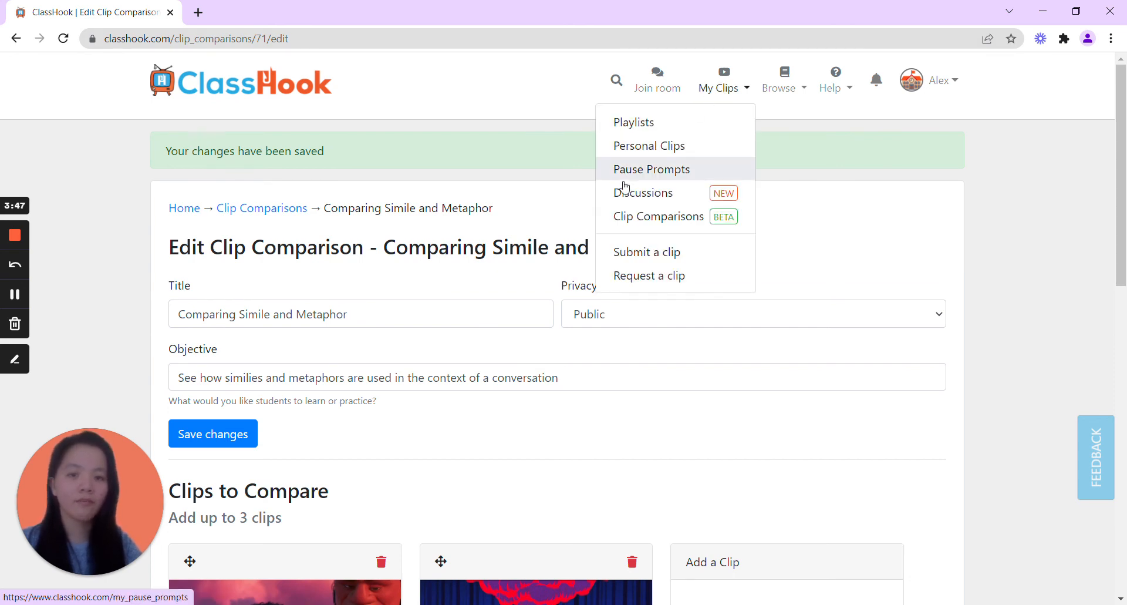
left_click(657, 216)
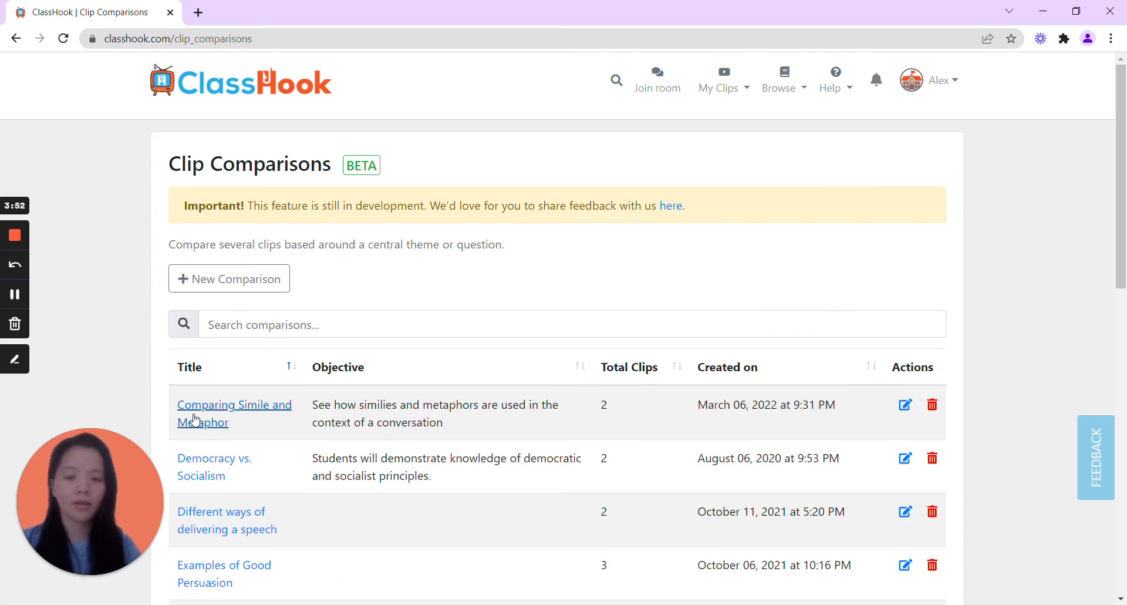
mouse_move(688, 419)
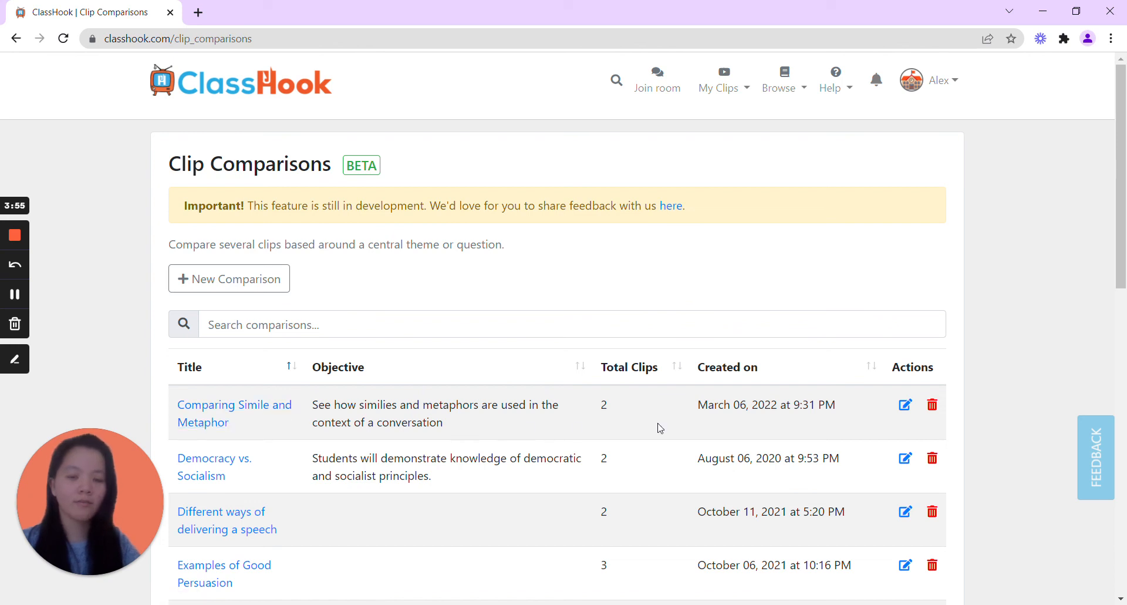
mouse_move(790, 400)
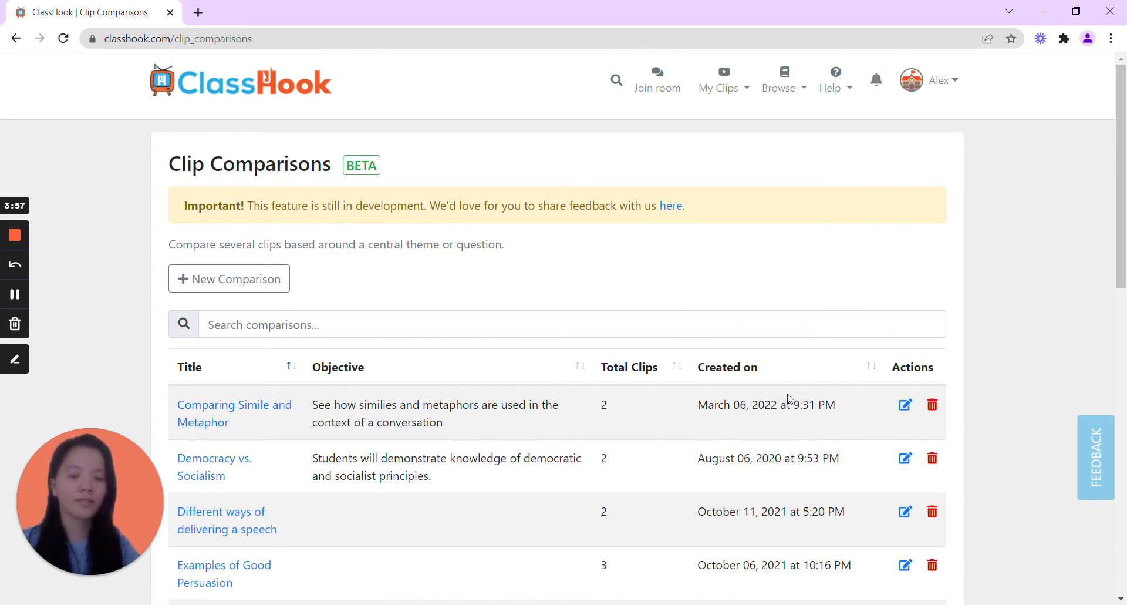
mouse_move(198, 423)
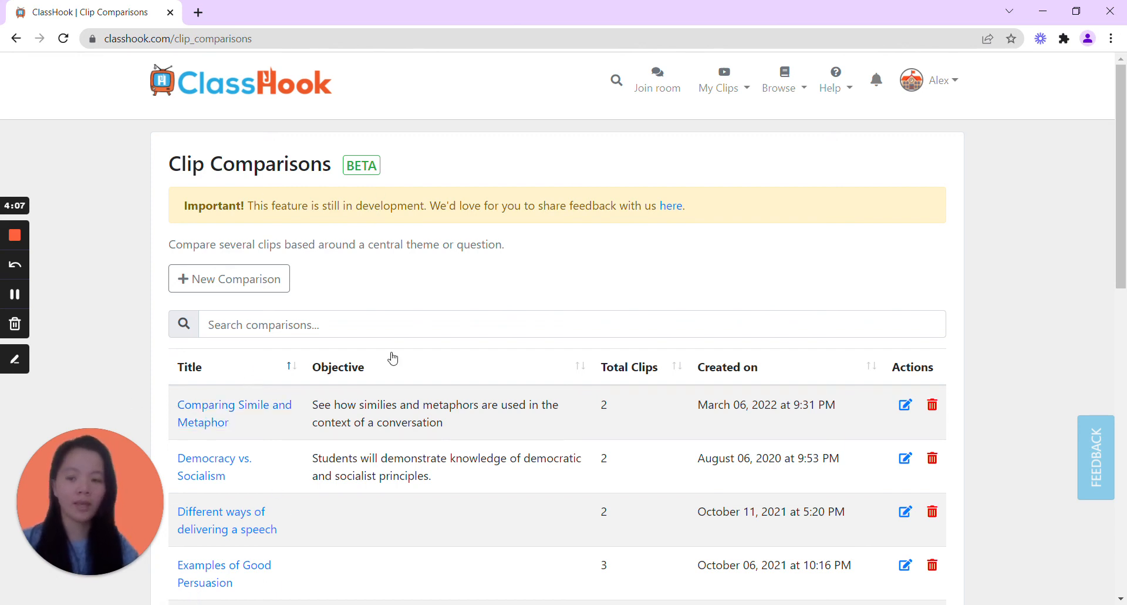
Open 'Comparing Simile and Metaphor' to view the Moana and Pocahontas clips side by side
left_click(233, 405)
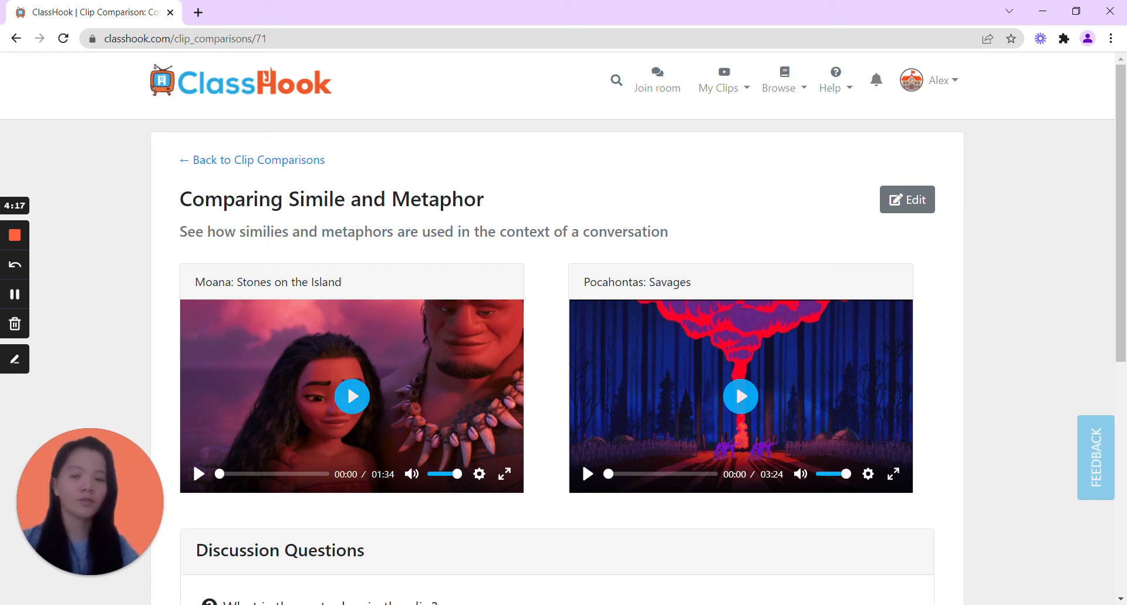
mouse_move(660, 419)
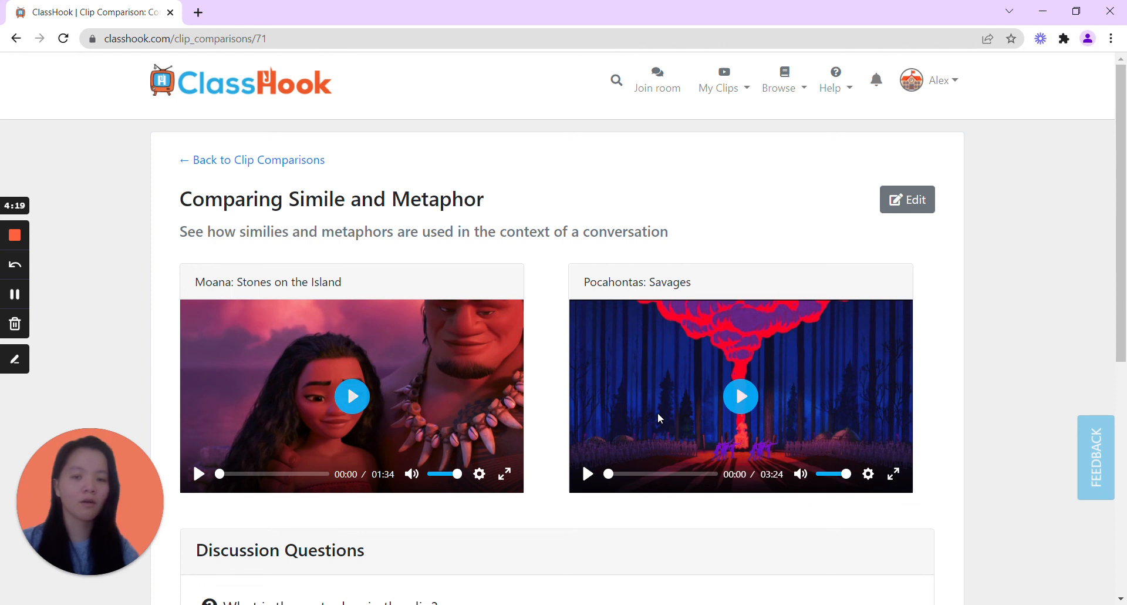
mouse_move(750, 521)
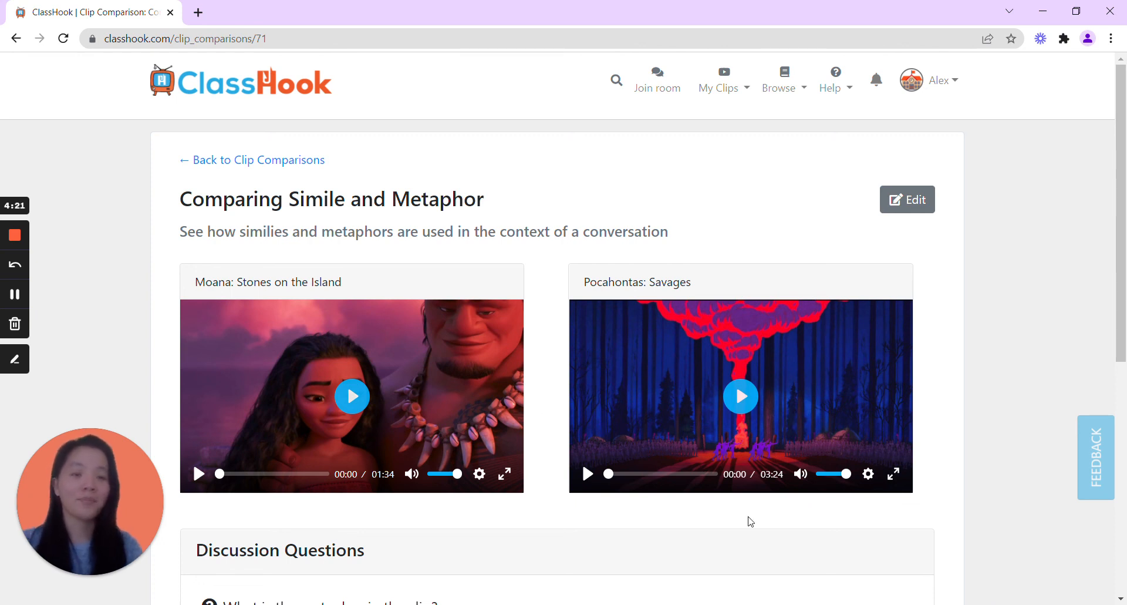
mouse_move(662, 550)
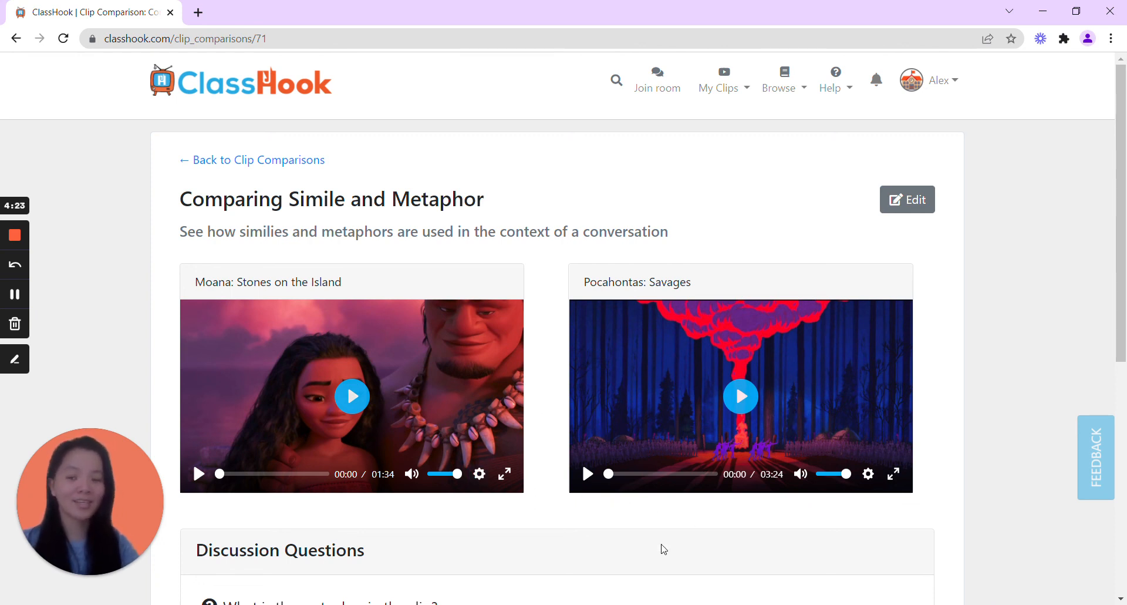
scroll("down", 3)
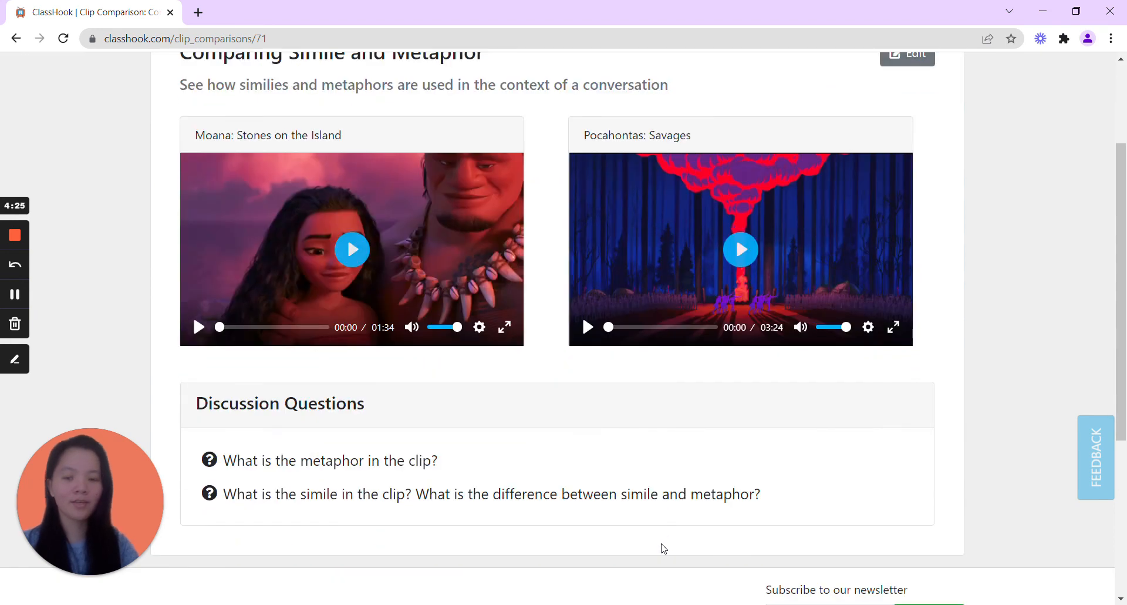